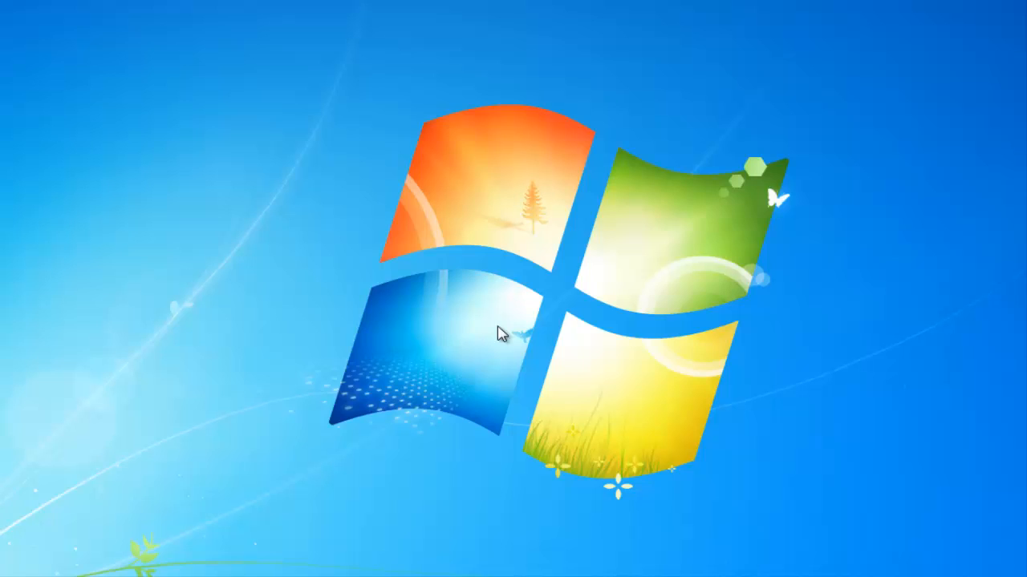
Create a desktop folder named Test Server and open it
right_click(501, 332)
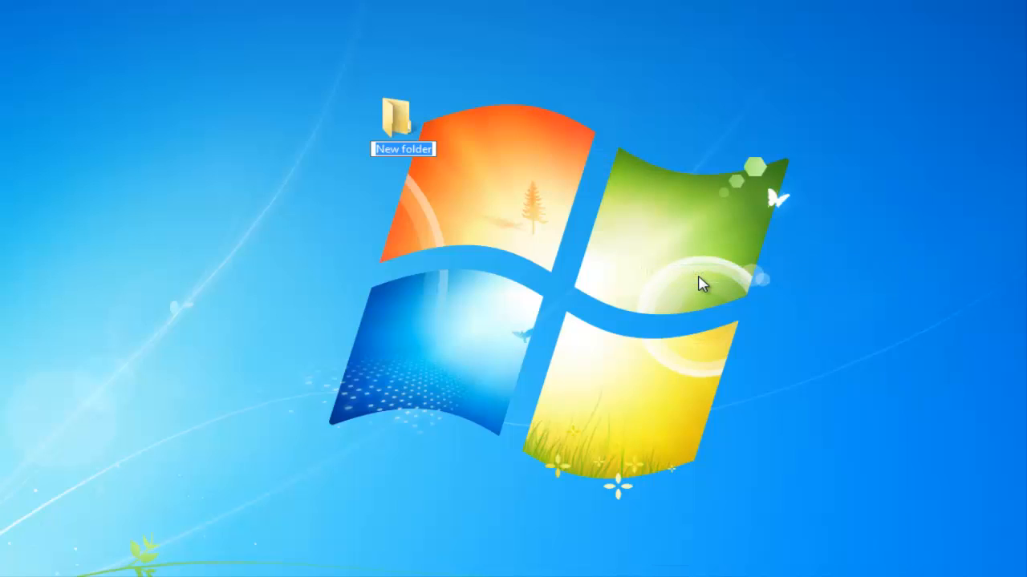
type("Test Server")
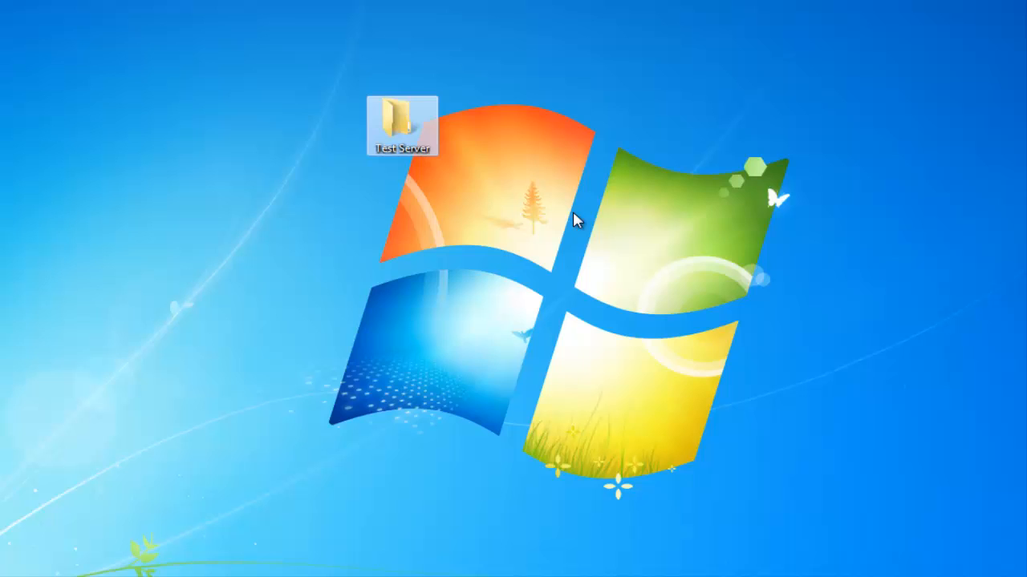
double_click(401, 125)
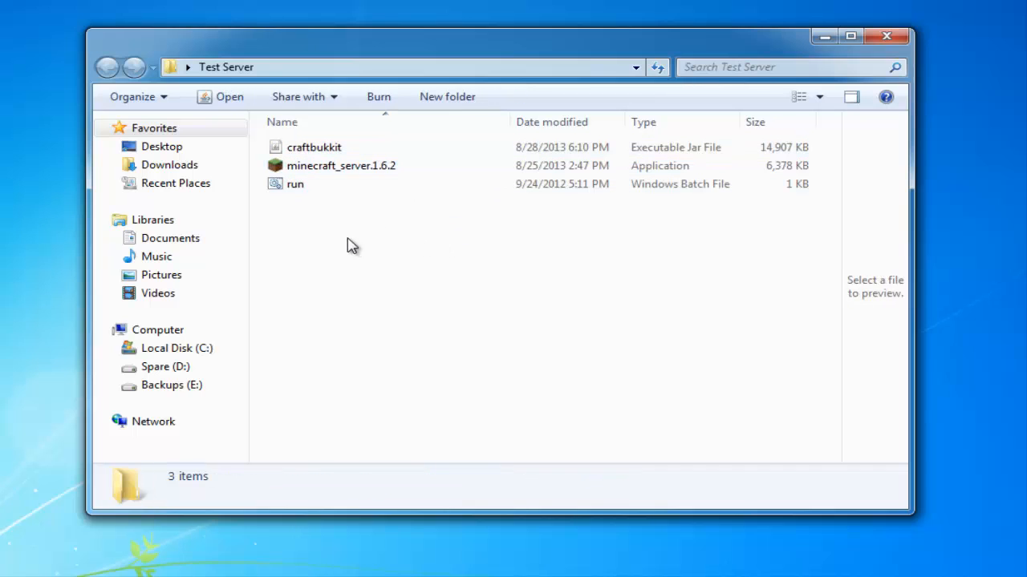
Permanently delete the run batch file, keeping craftbukkit and minecraft_server.1.6.2
left_click(314, 148)
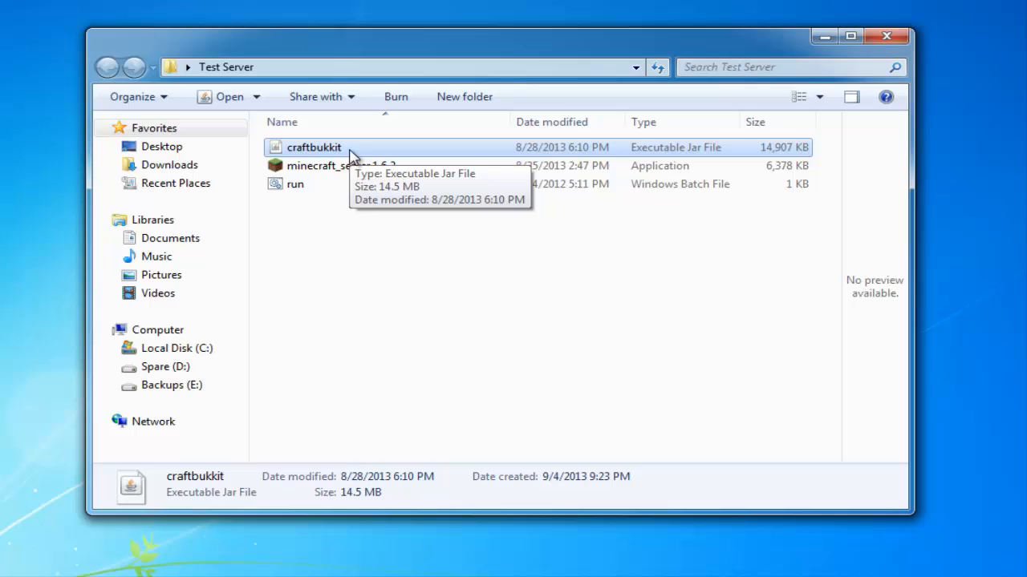
mouse_move(391, 263)
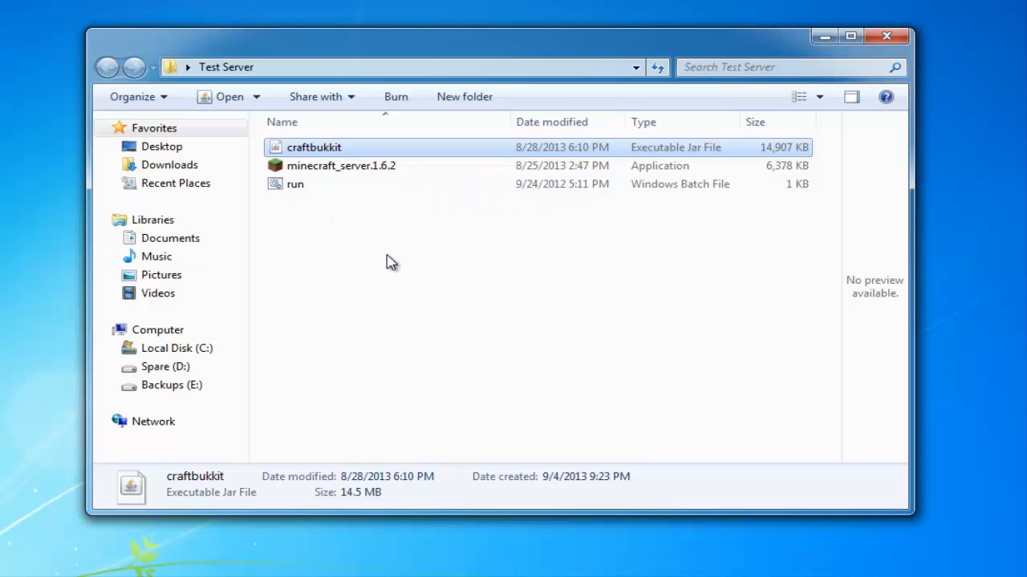
left_click(340, 165)
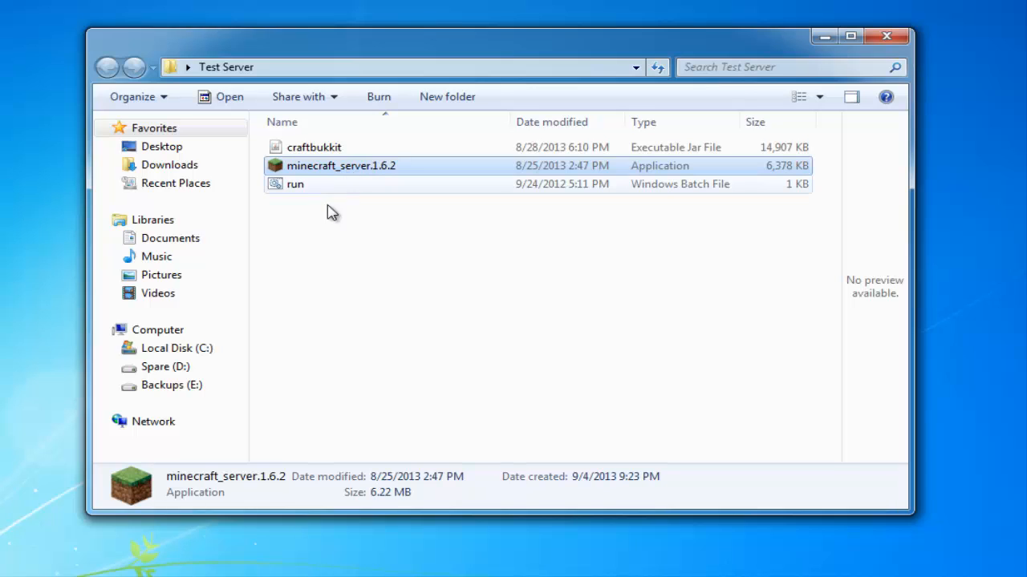
right_click(295, 183)
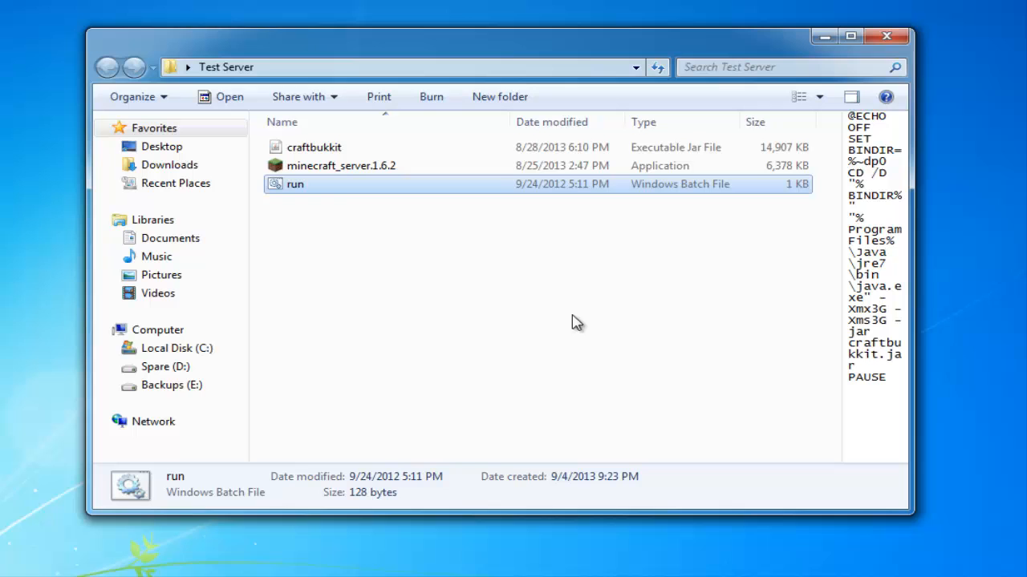
key("Delete")
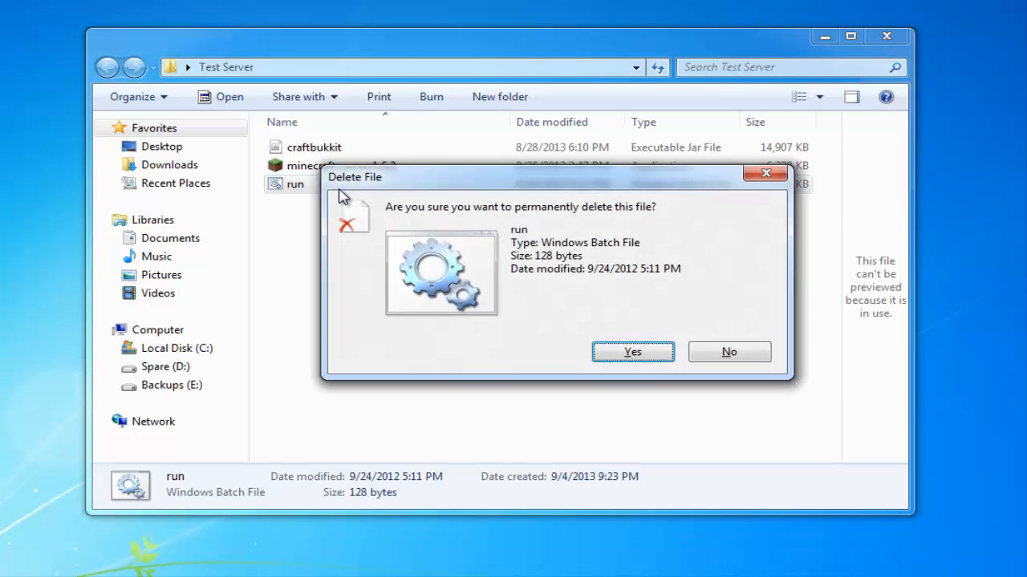
left_click(632, 353)
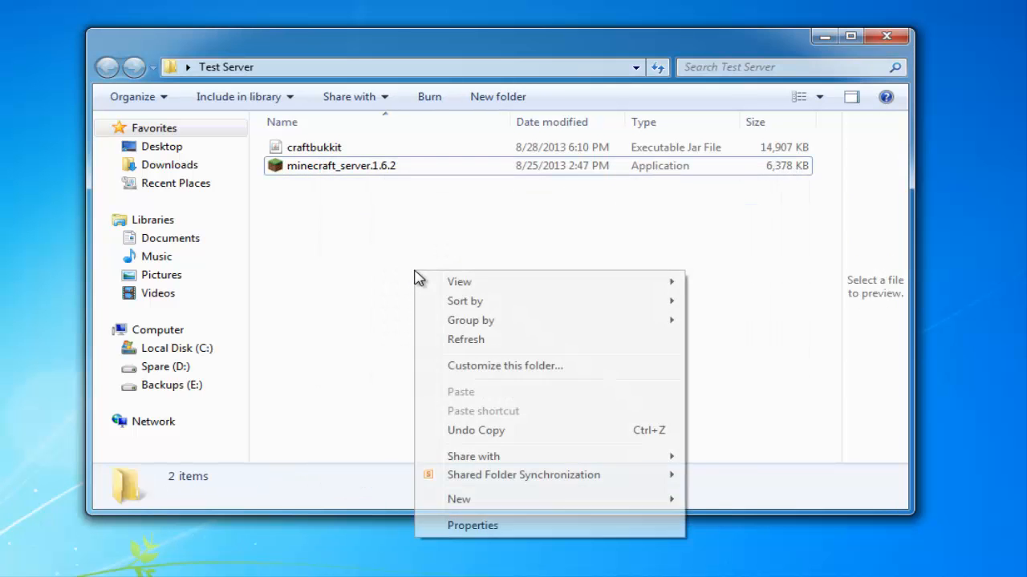
mouse_move(459, 499)
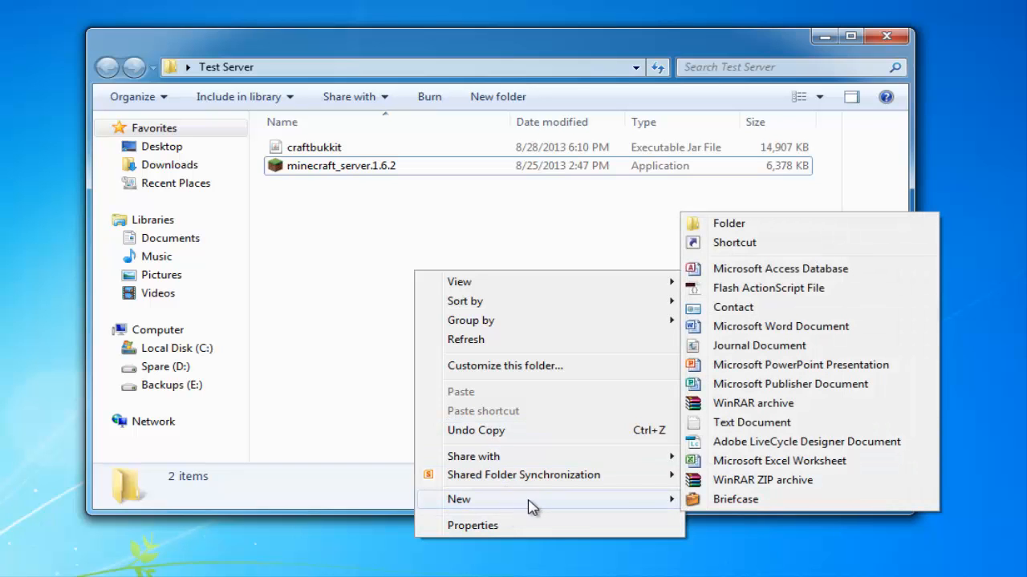
mouse_move(617, 498)
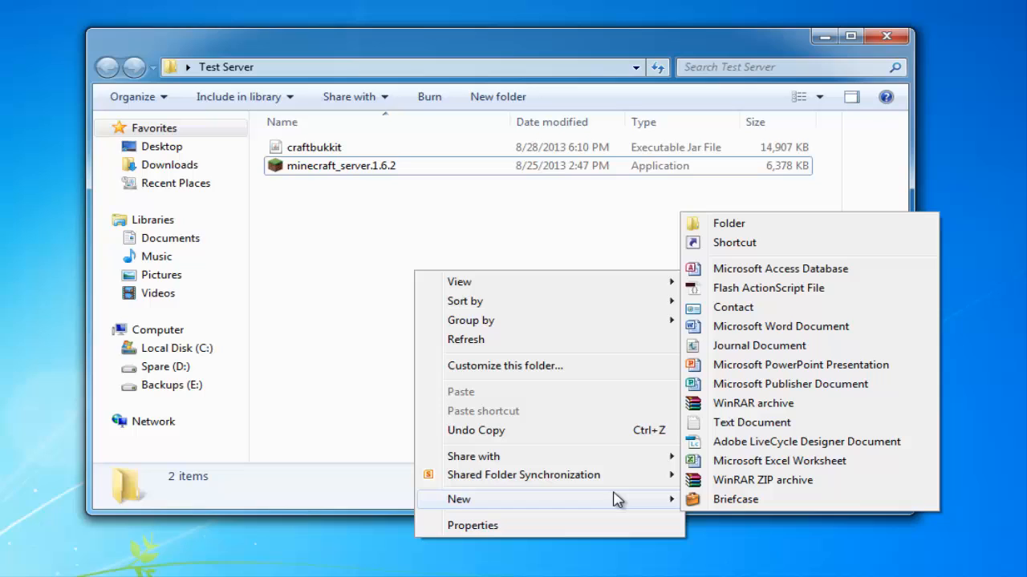
mouse_move(752, 404)
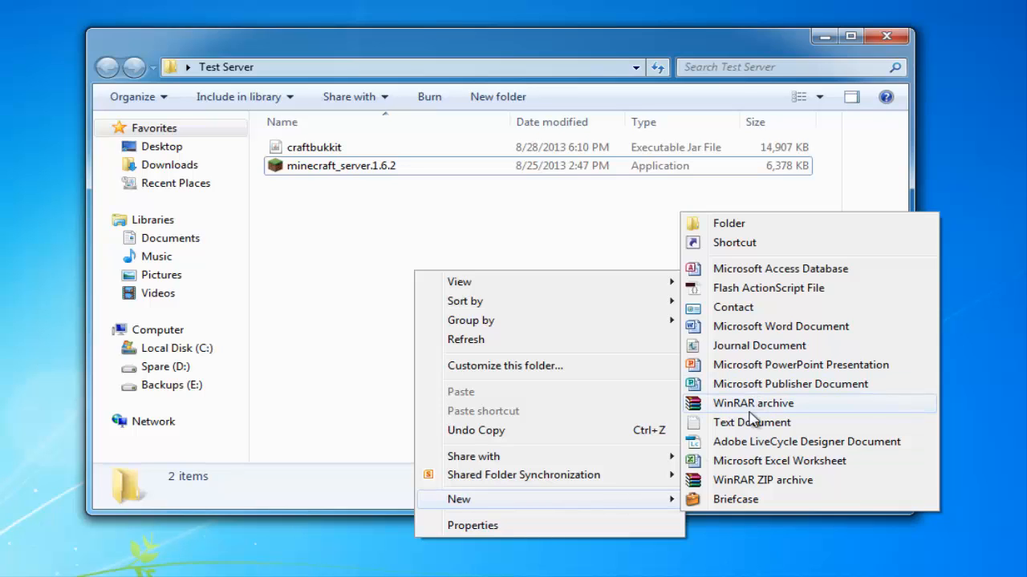
Create a new empty text document in the Test Server folder
left_click(751, 422)
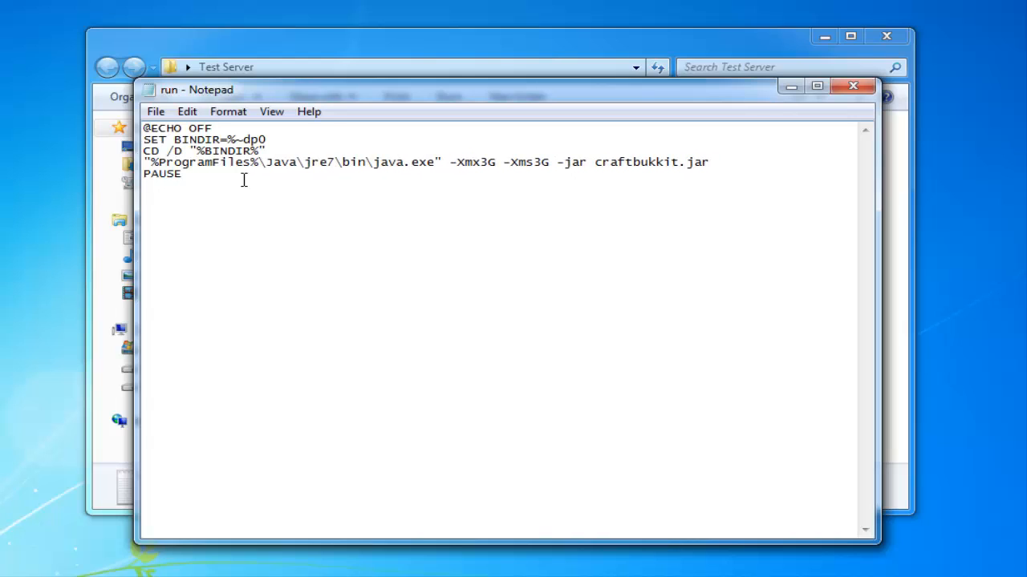
Save the startup script as run.bat with Save as type set to All Files
left_click(156, 112)
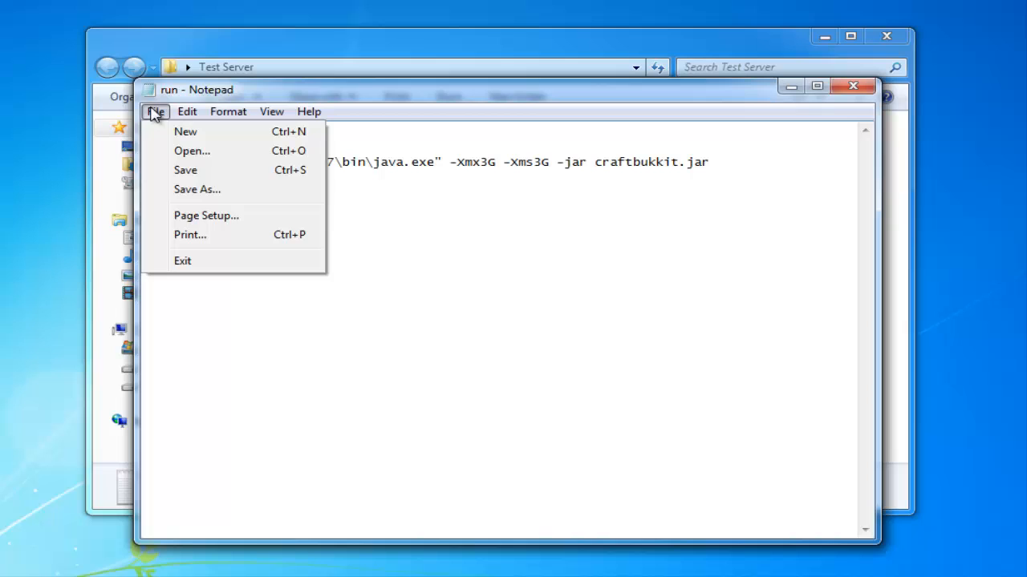
left_click(195, 189)
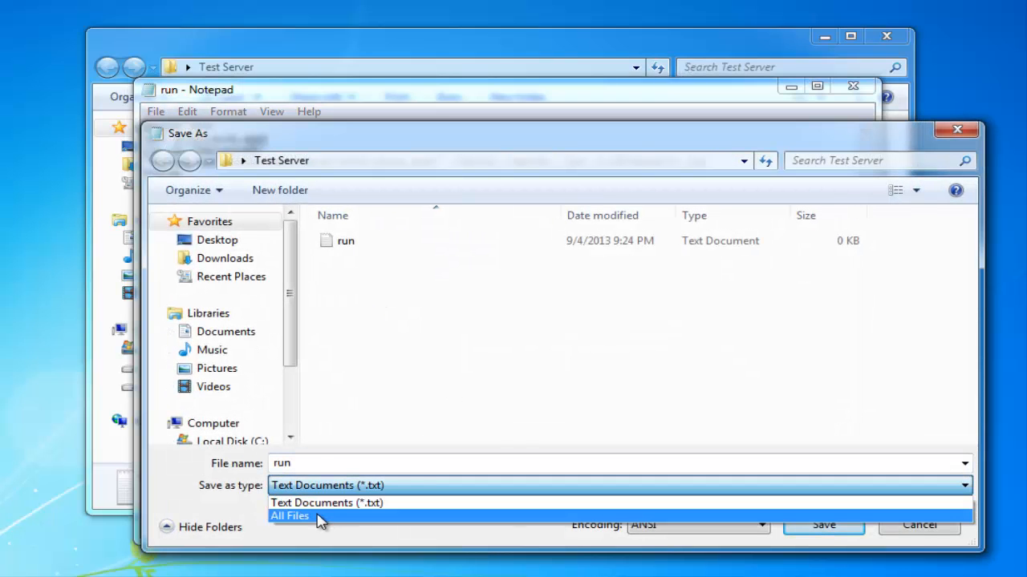
left_click(288, 517)
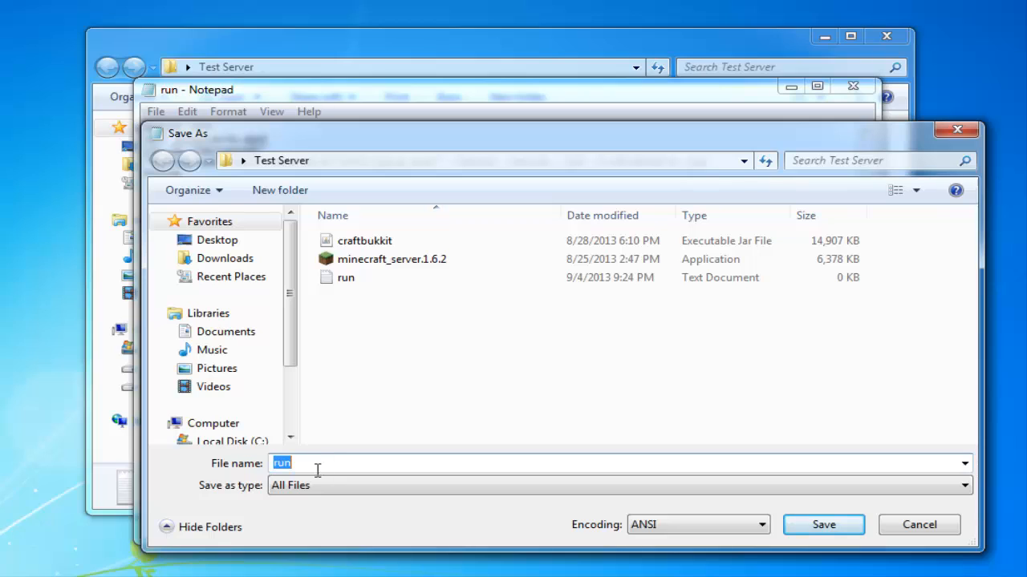
left_click(963, 484)
type(".bat")
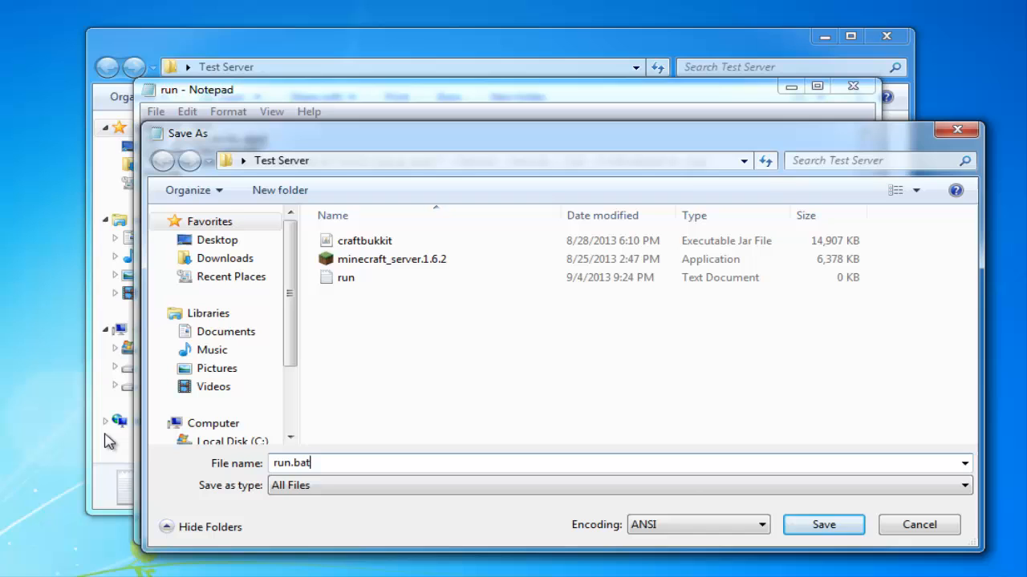
left_click(823, 524)
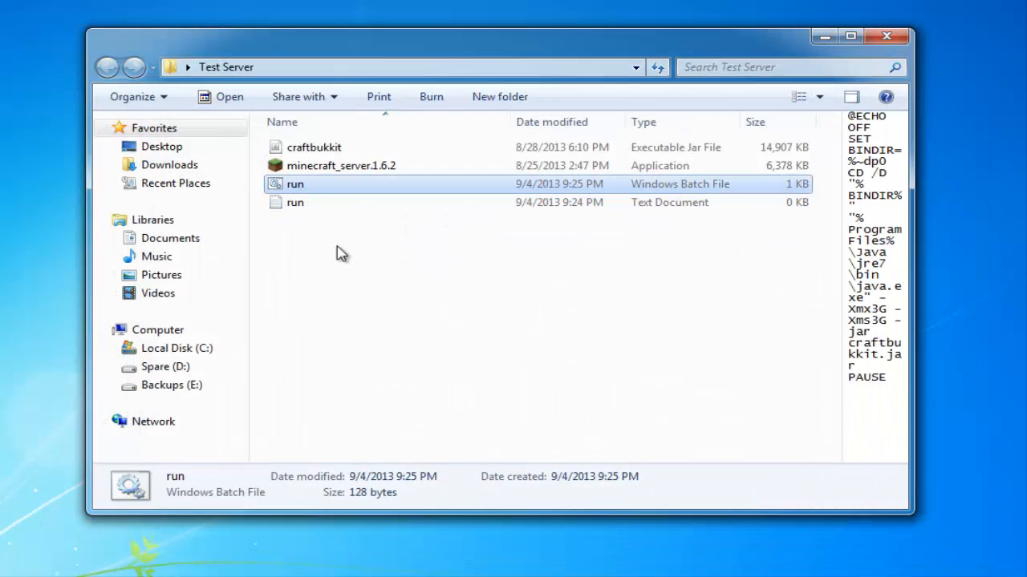
Delete the leftover empty run text document from Test Server
left_click(295, 202)
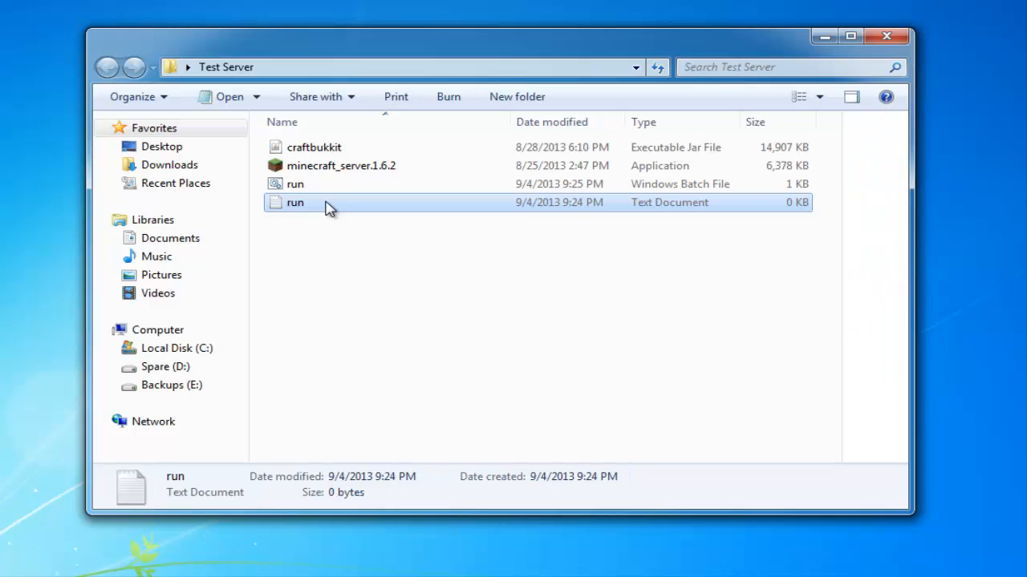
key("Delete")
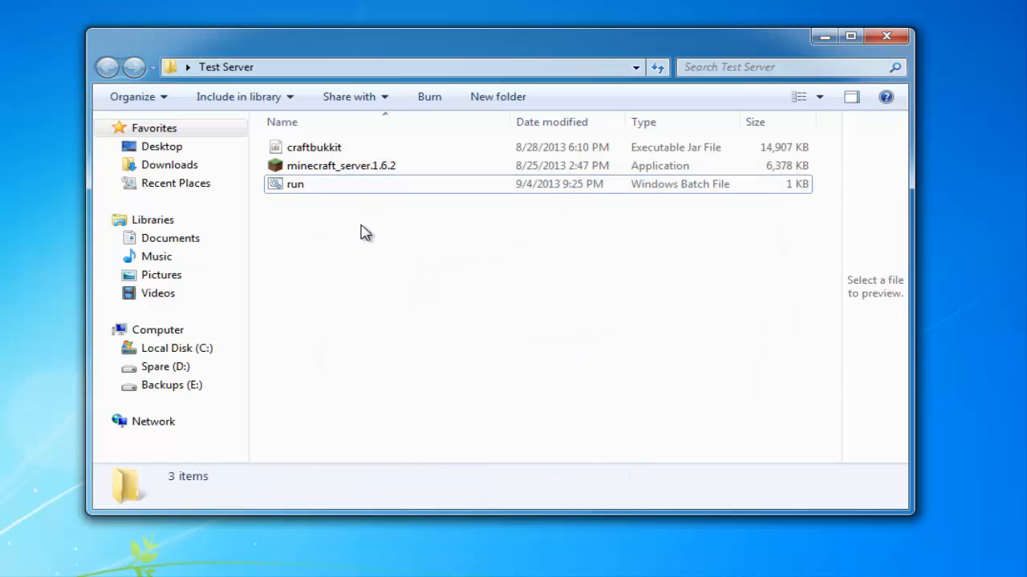
left_click(340, 165)
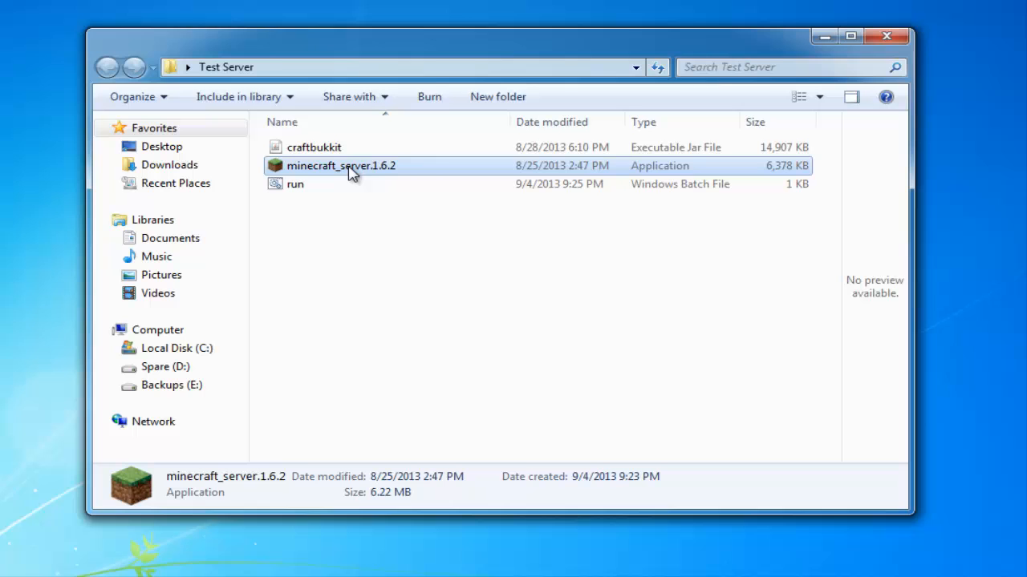
Launch minecraft_server.1.6.2 to generate the world, then stop it from the console
double_click(340, 165)
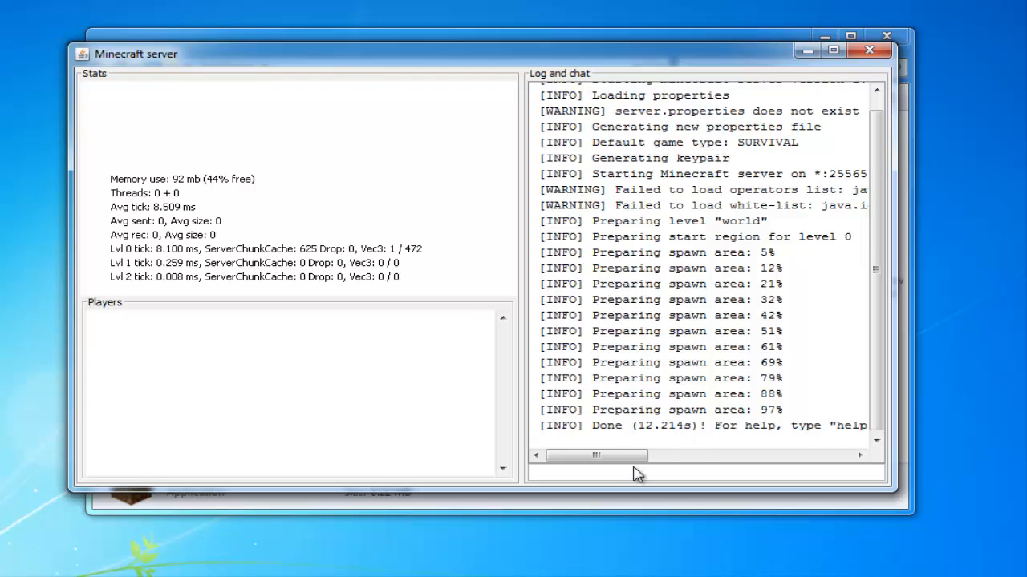
type("stop")
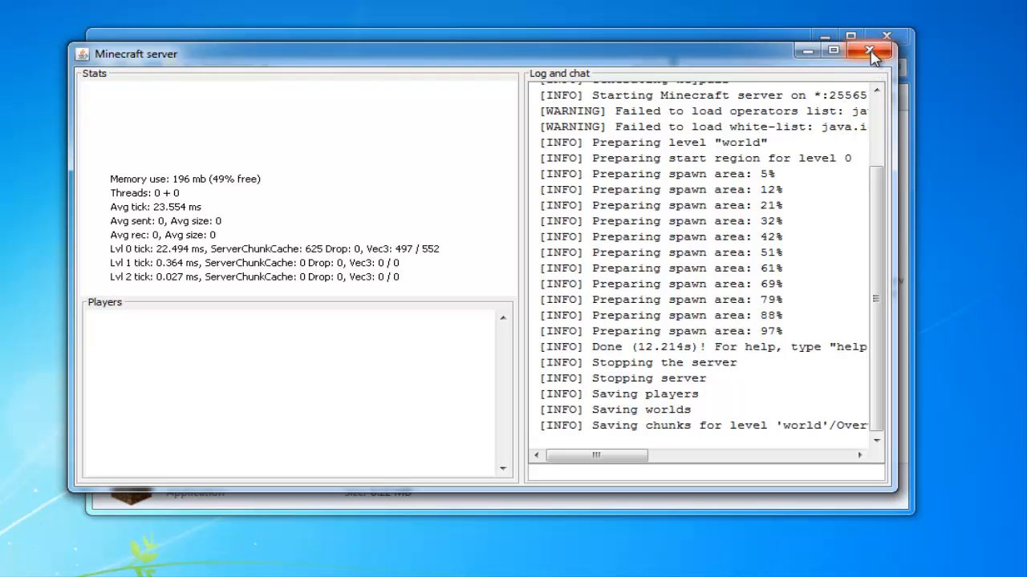
mouse_move(871, 51)
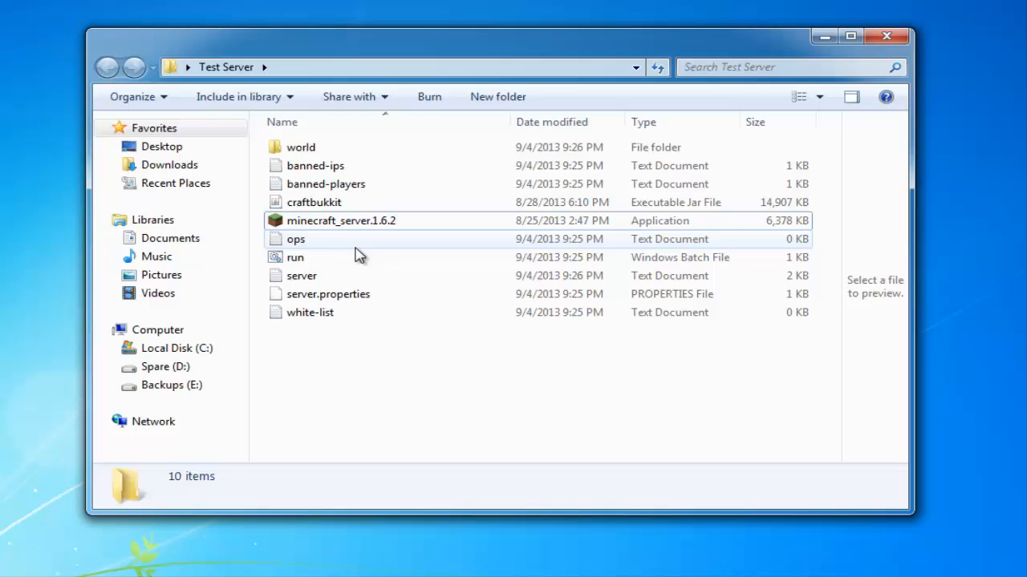
mouse_move(302, 257)
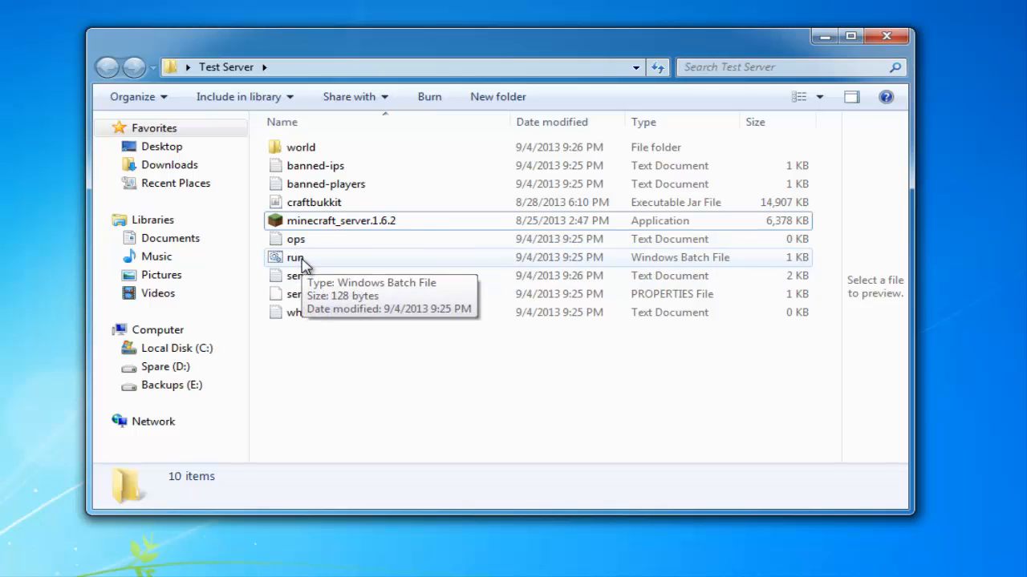
Open the run batch script for editing and close it again
right_click(295, 257)
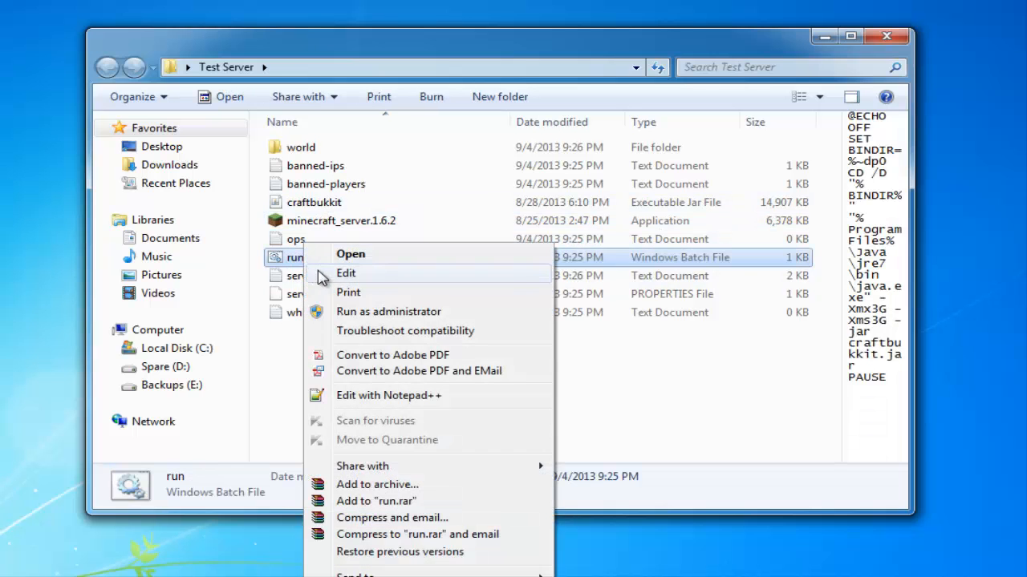
left_click(346, 273)
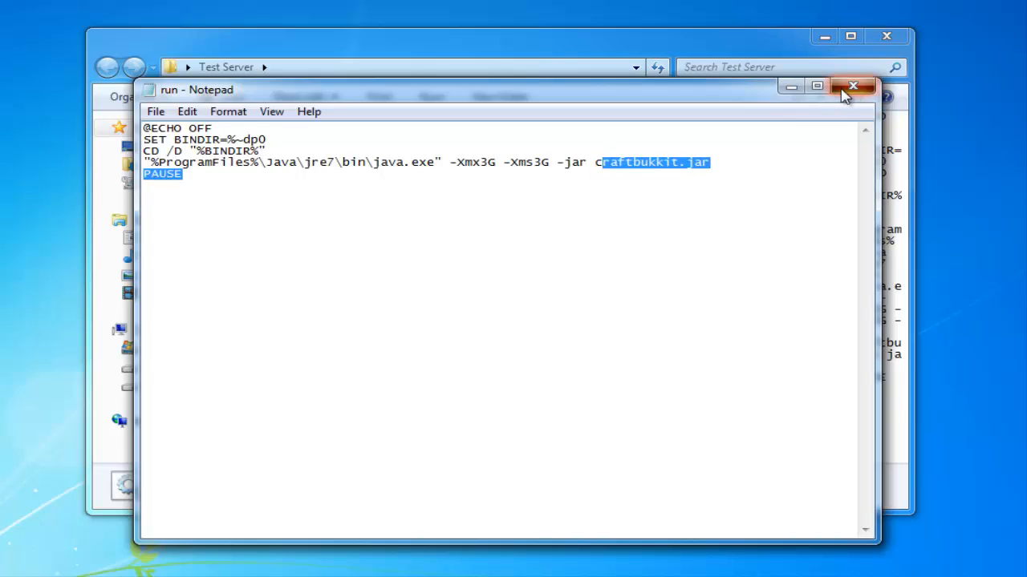
left_click(854, 87)
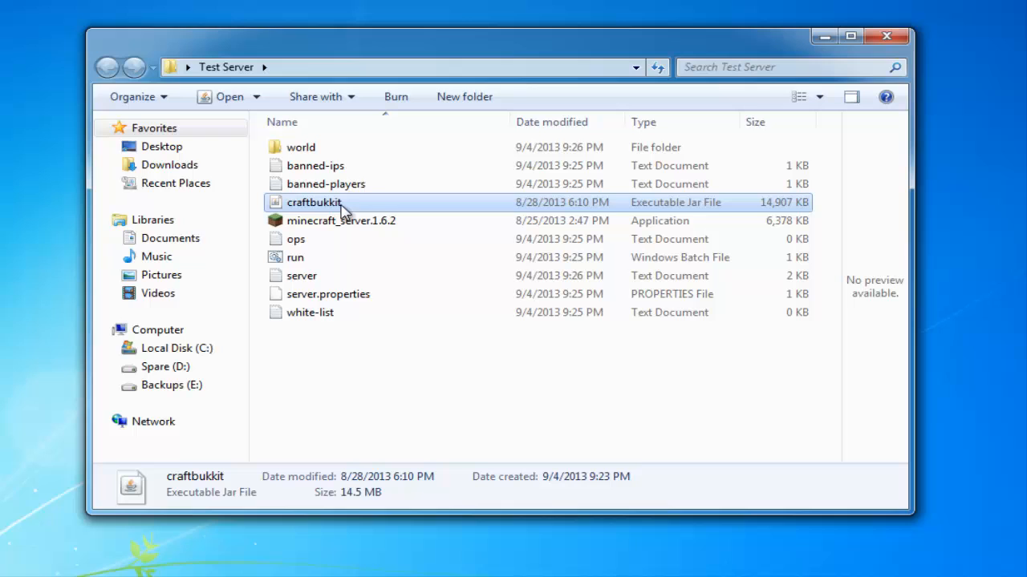
Dismiss the craftbukkit options and preview the run script launching craftbukkit.jar with 3G
right_click(314, 203)
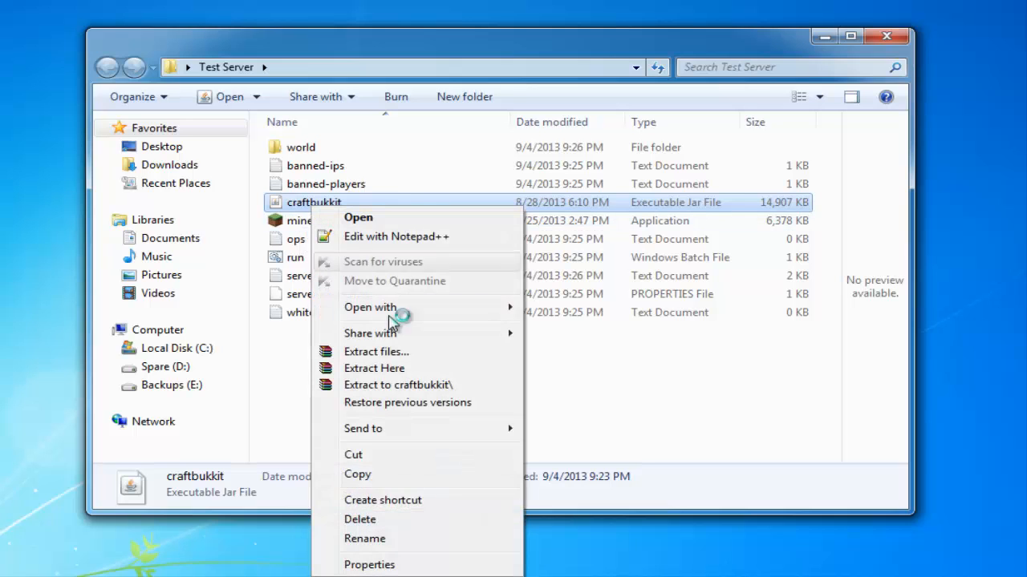
left_click(364, 539)
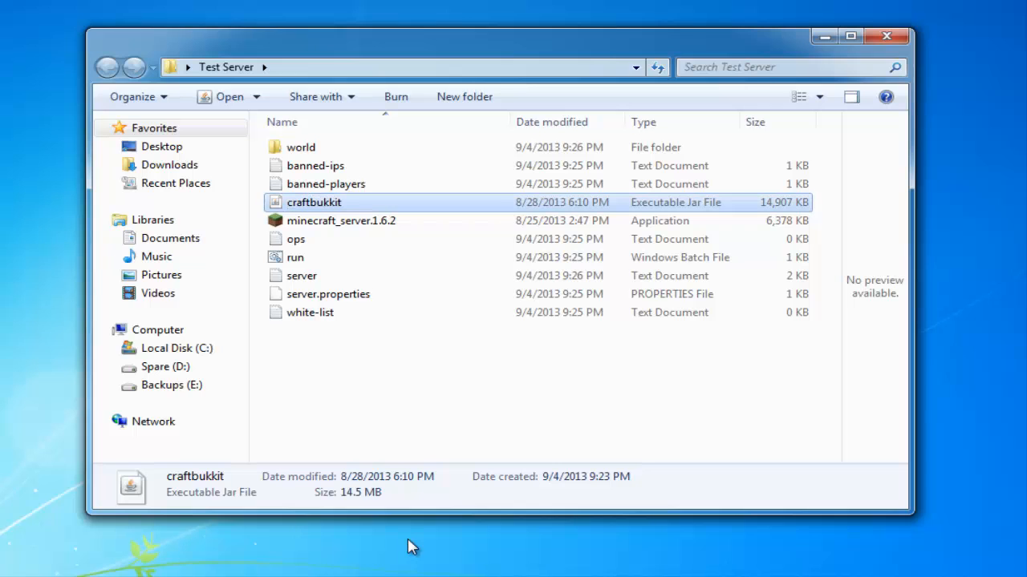
left_click(295, 257)
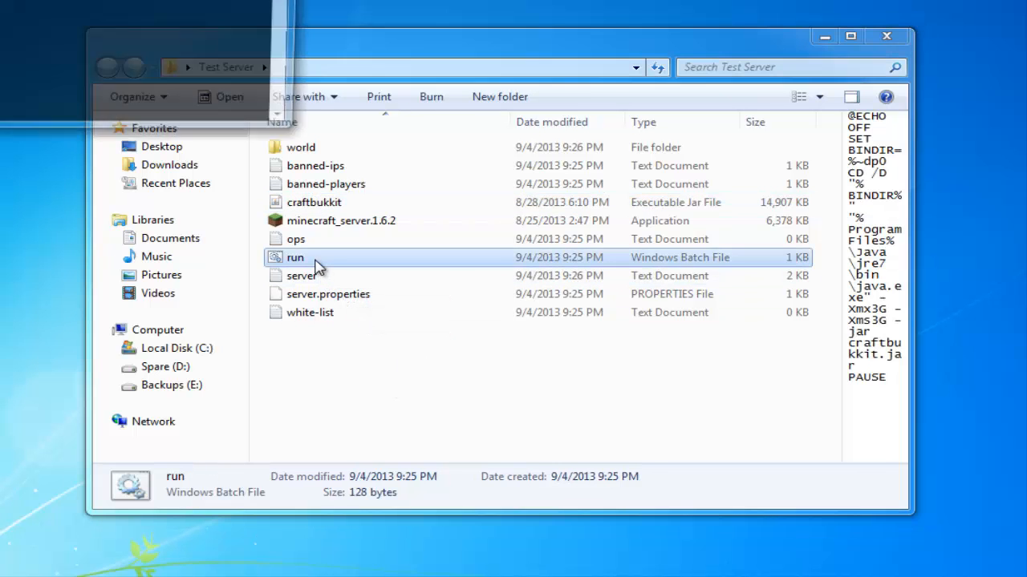
double_click(295, 257)
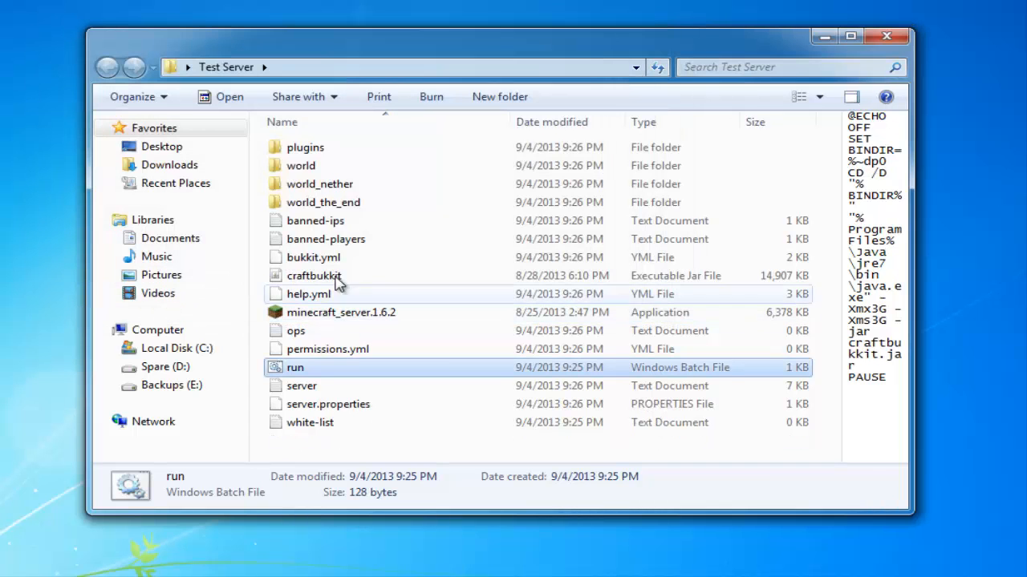
Point out the newly generated world_nether, world_the_end, bukkit.yml and help.yml
left_click(321, 183)
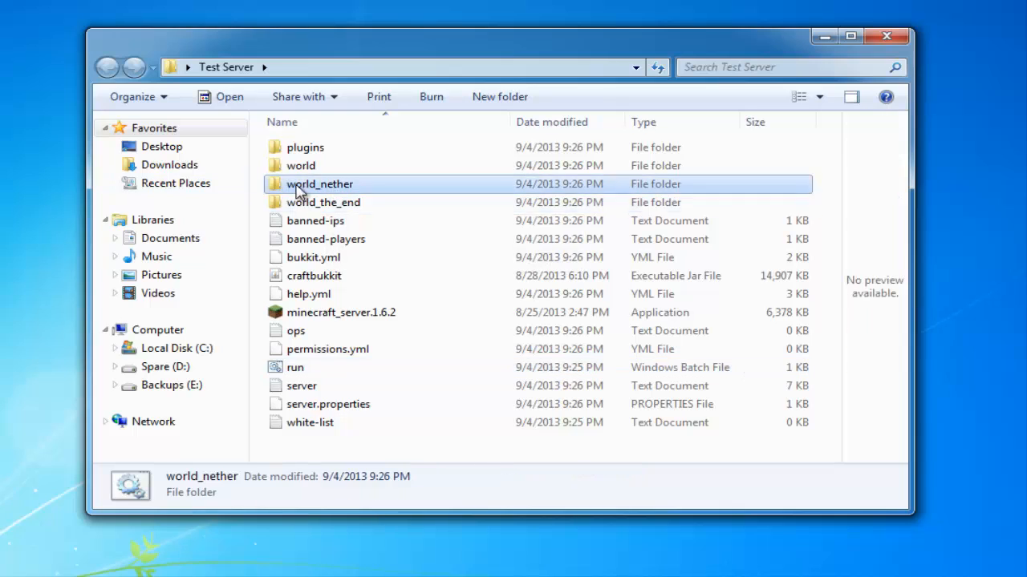
left_click(322, 202)
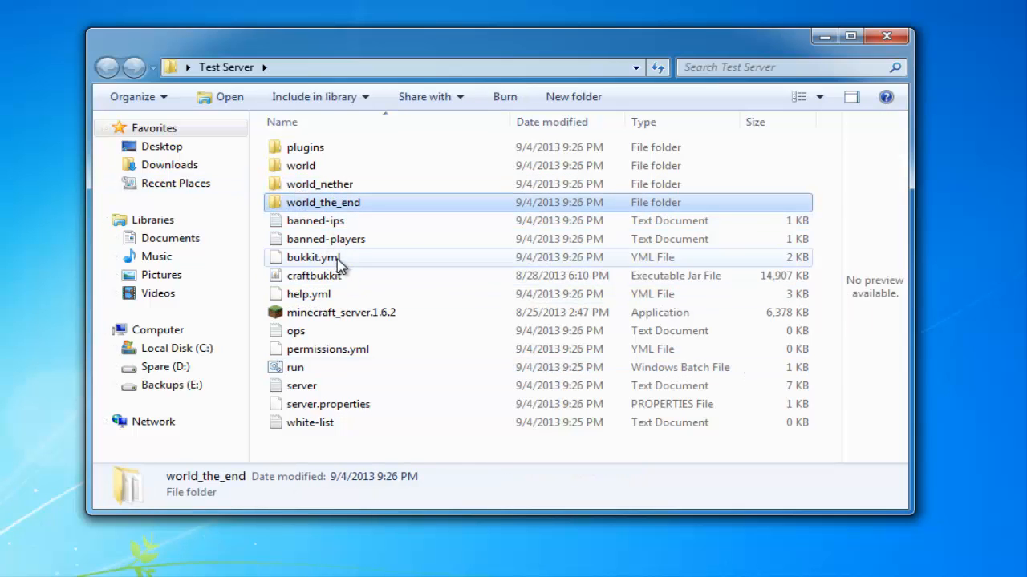
left_click(313, 257)
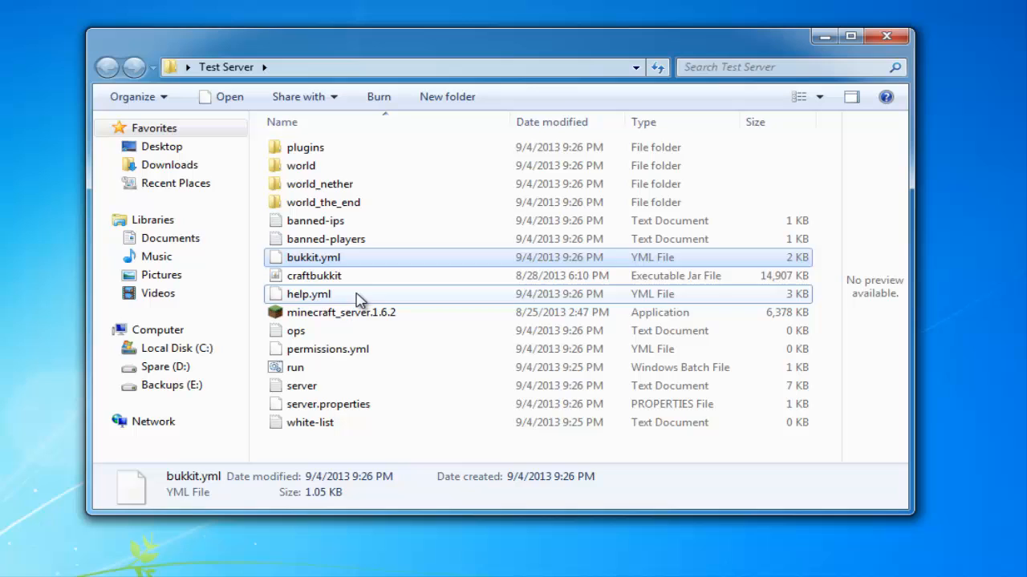
left_click(308, 293)
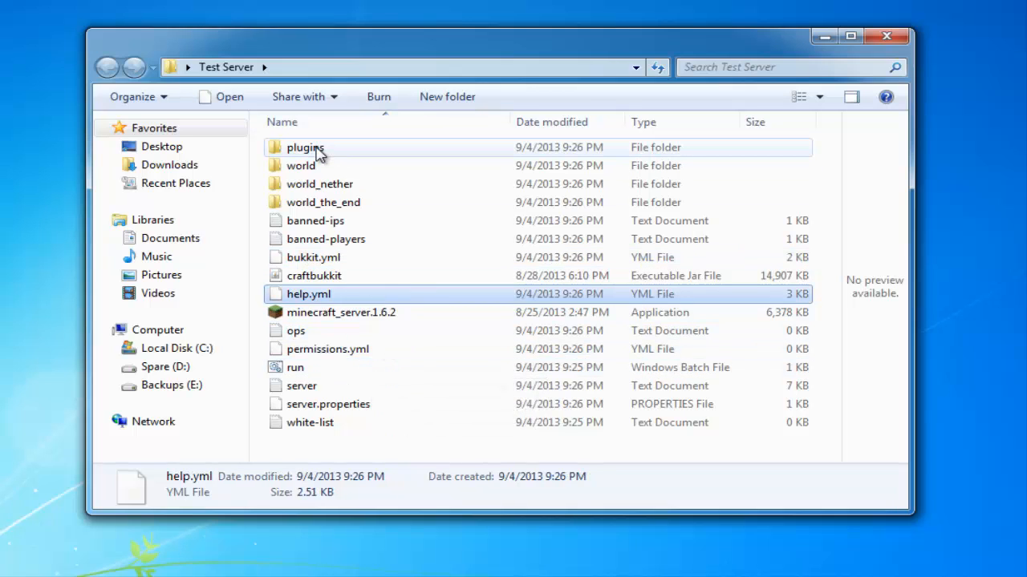
Check the plugins folder is empty, return, and bring up options for server.properties
double_click(304, 148)
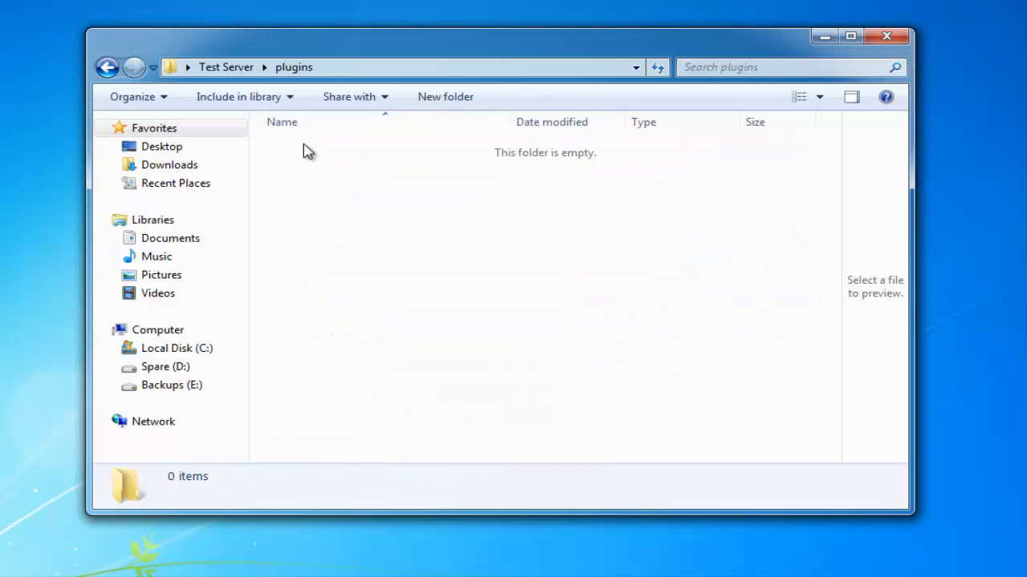
left_click(107, 68)
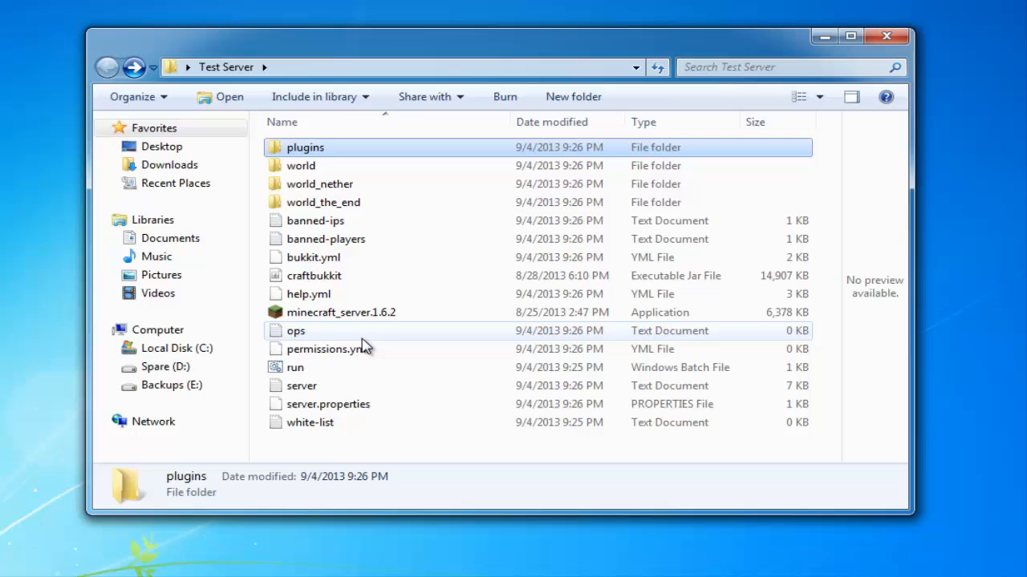
right_click(328, 404)
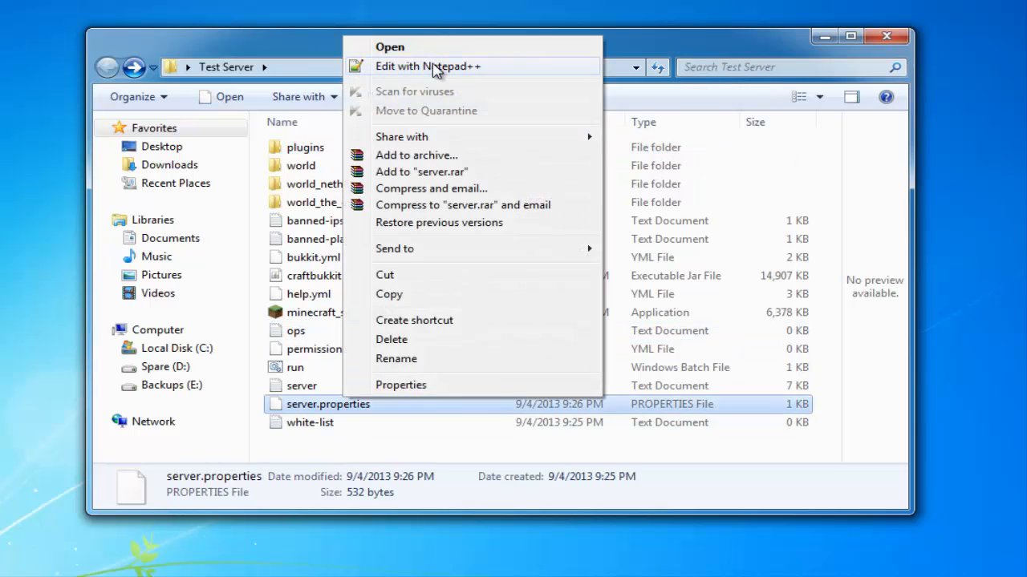
Open server.properties in Notepad++ and review server-port 25565 and the empty server-ip
left_click(427, 66)
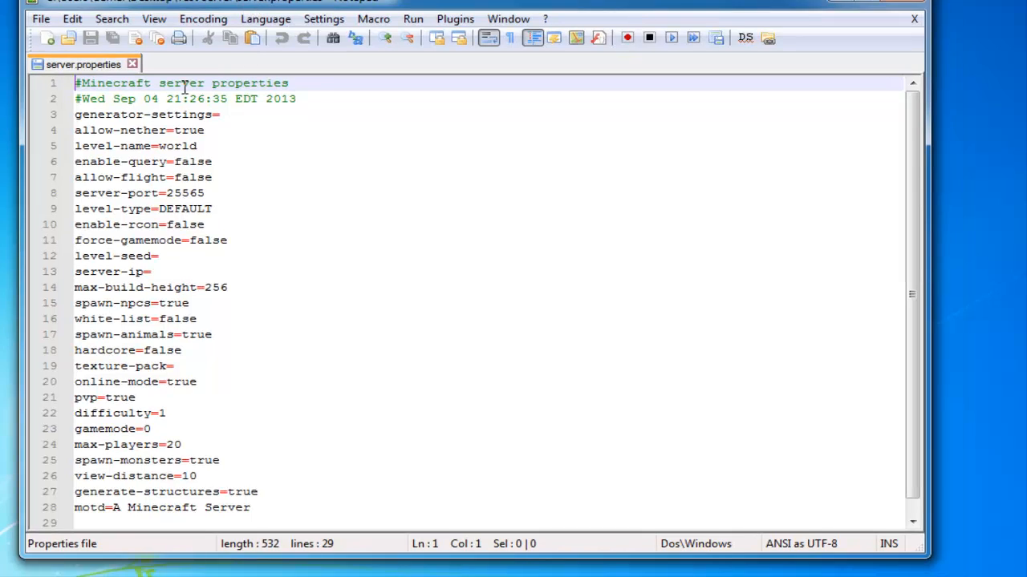
left_click(203, 130)
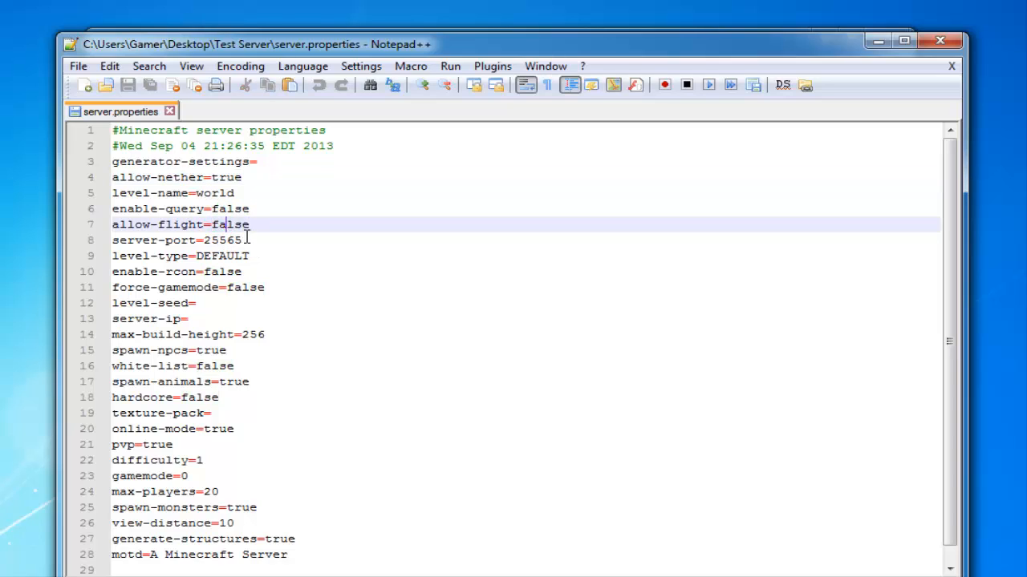
double_click(222, 241)
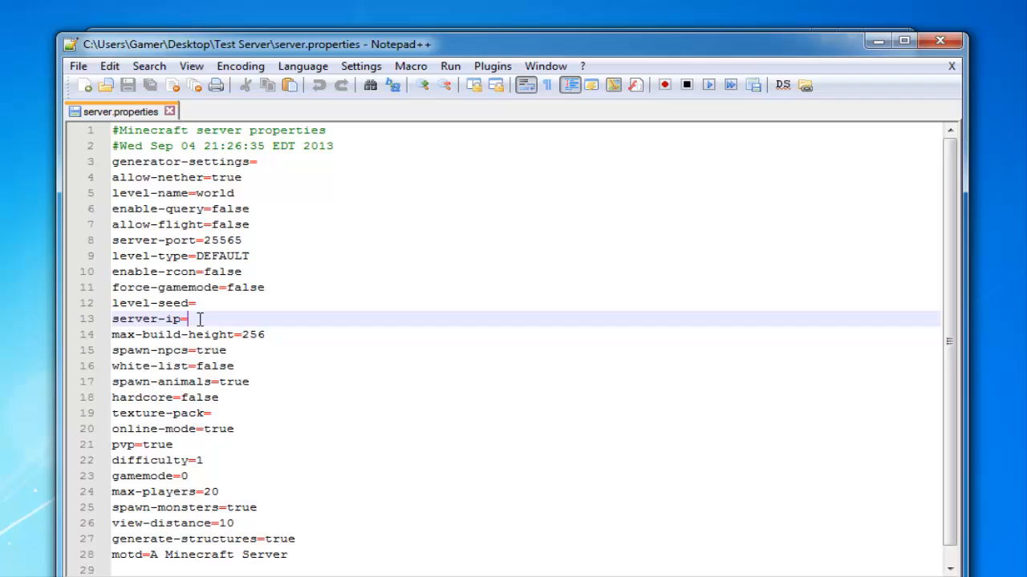
left_click(212, 303)
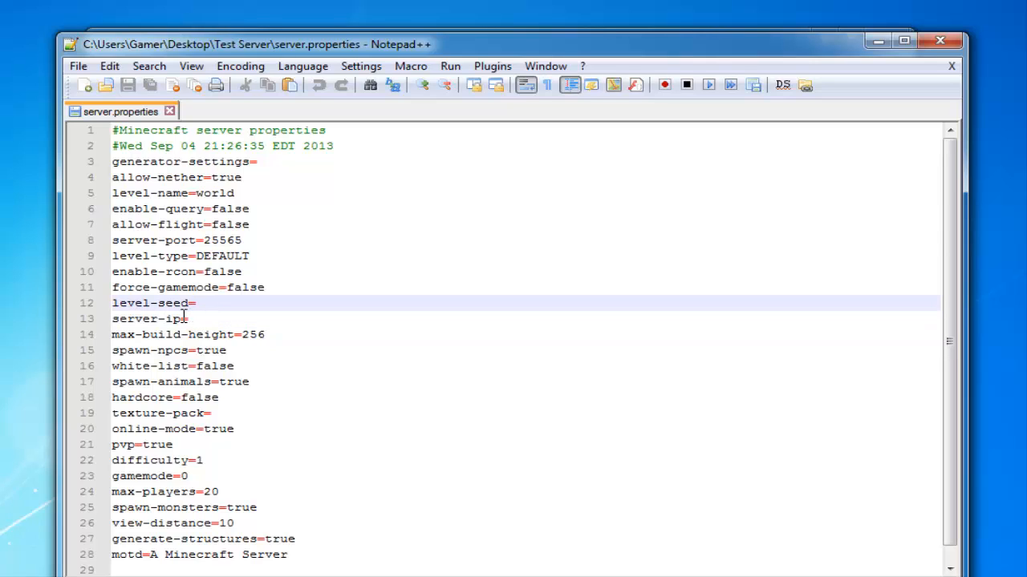
mouse_move(182, 317)
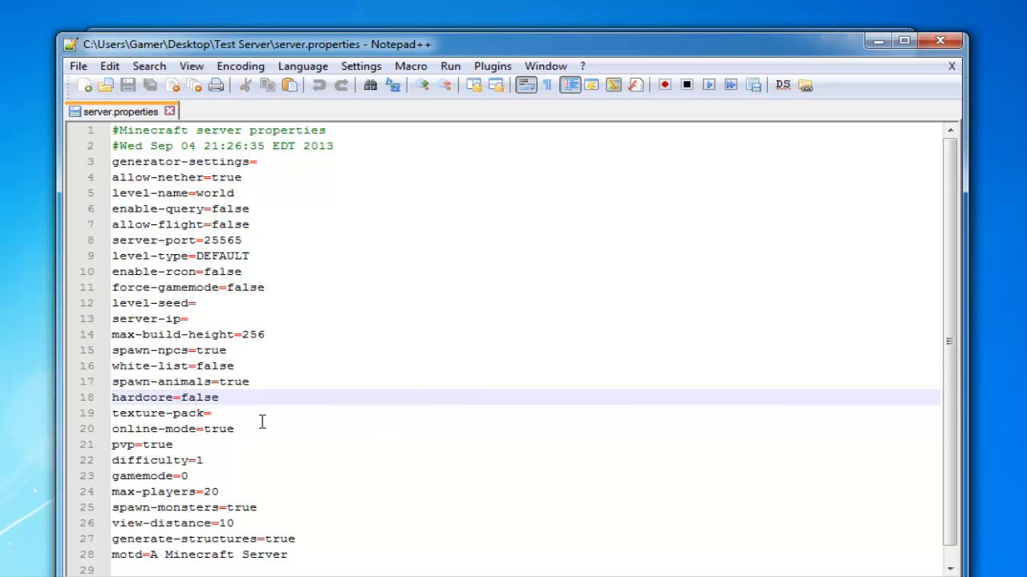
left_click(215, 430)
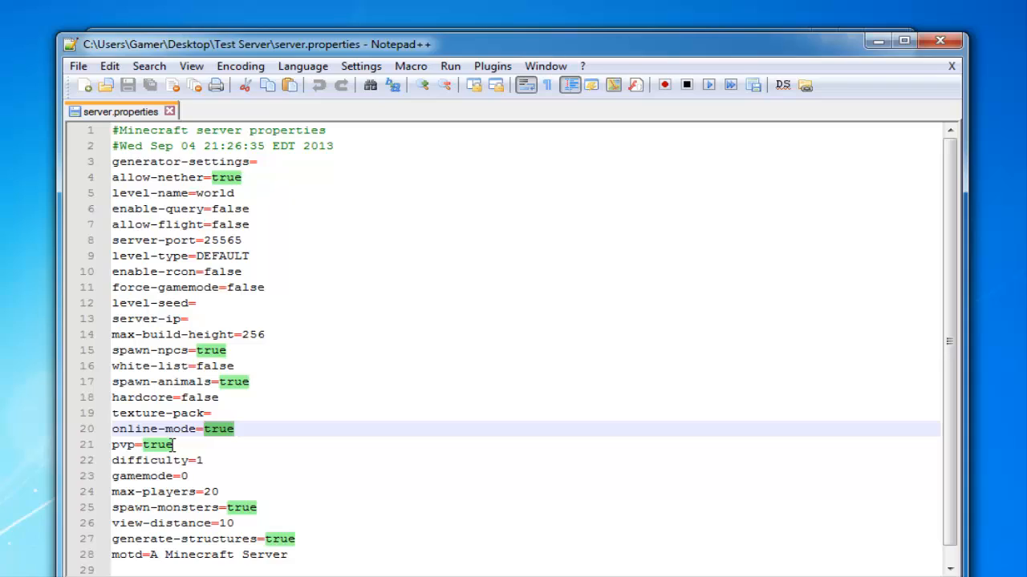
mouse_move(221, 429)
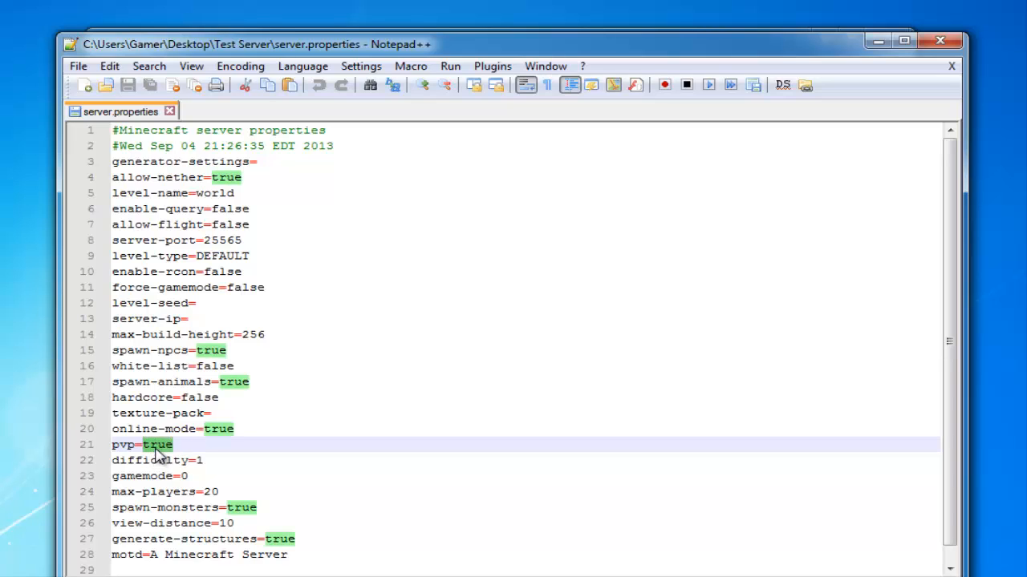
Change the difficulty value from 1 to 2
left_click(206, 459)
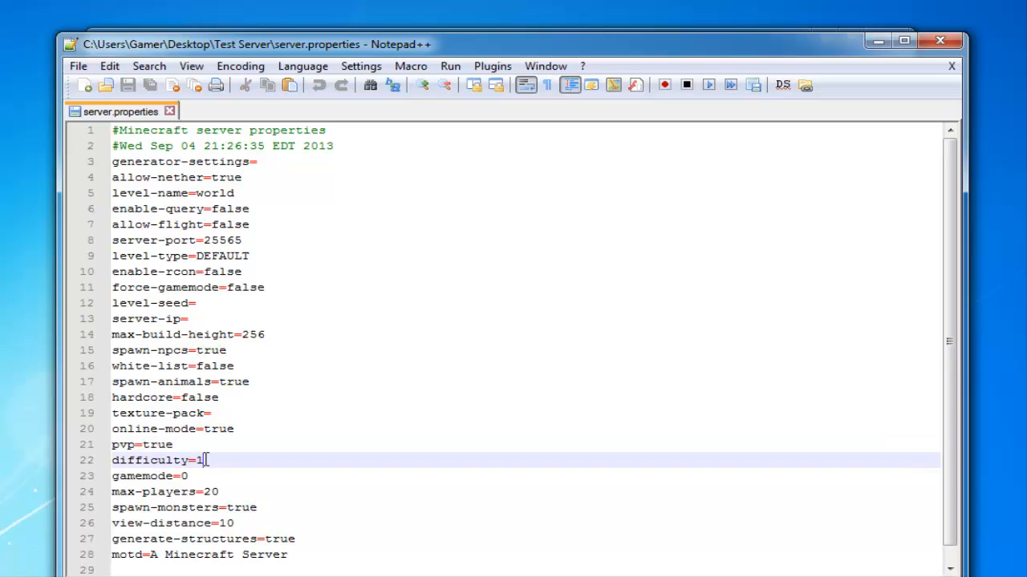
type("2")
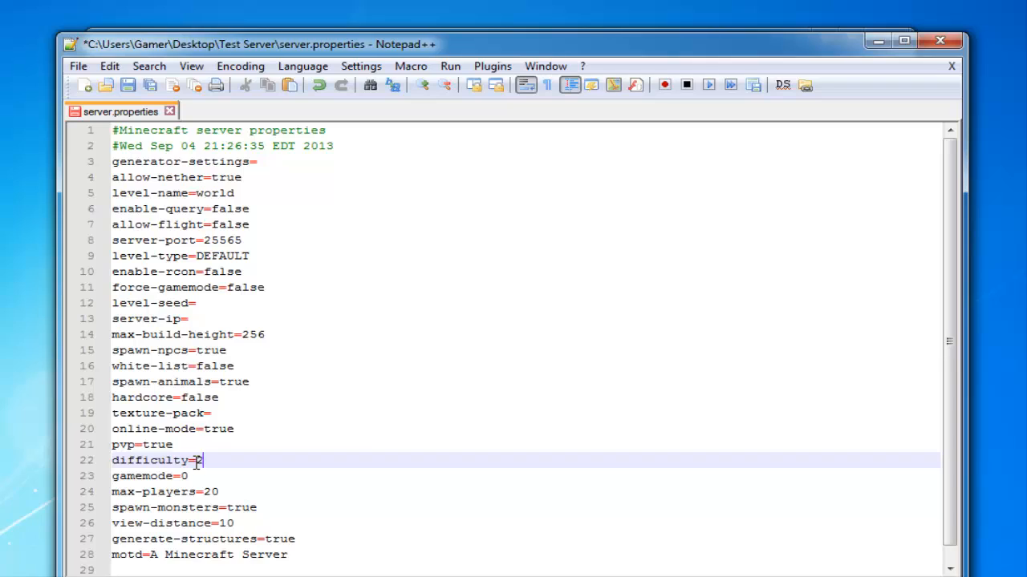
key("Backspace")
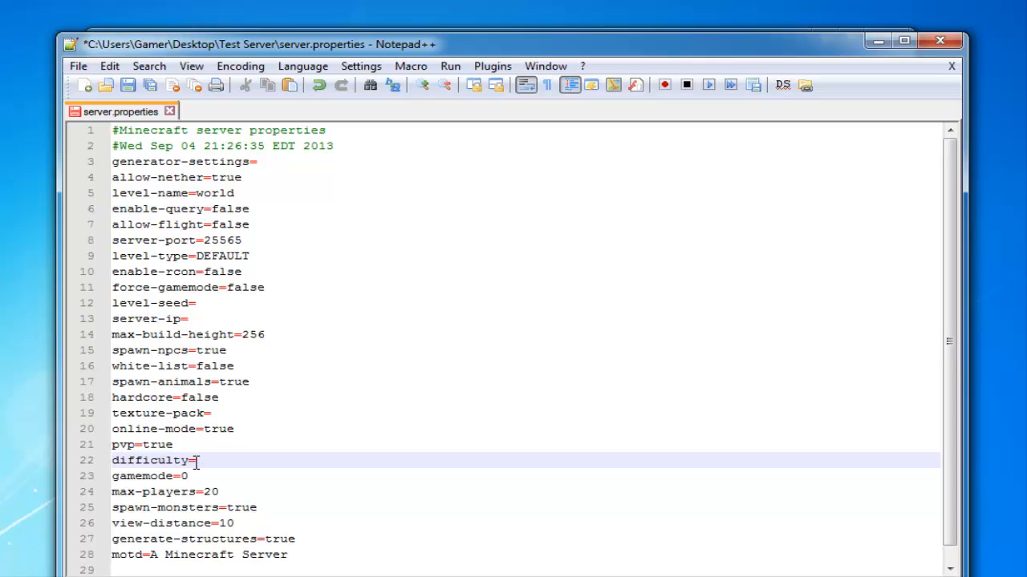
type("2")
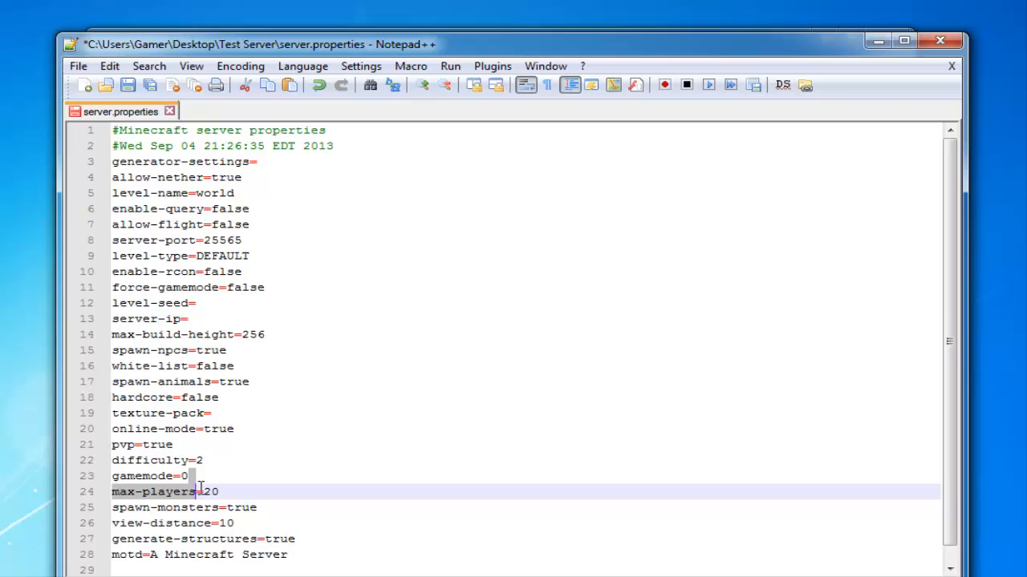
Set gamemode to 0 and inspect the max-players value of 20
left_click(190, 474)
type("1")
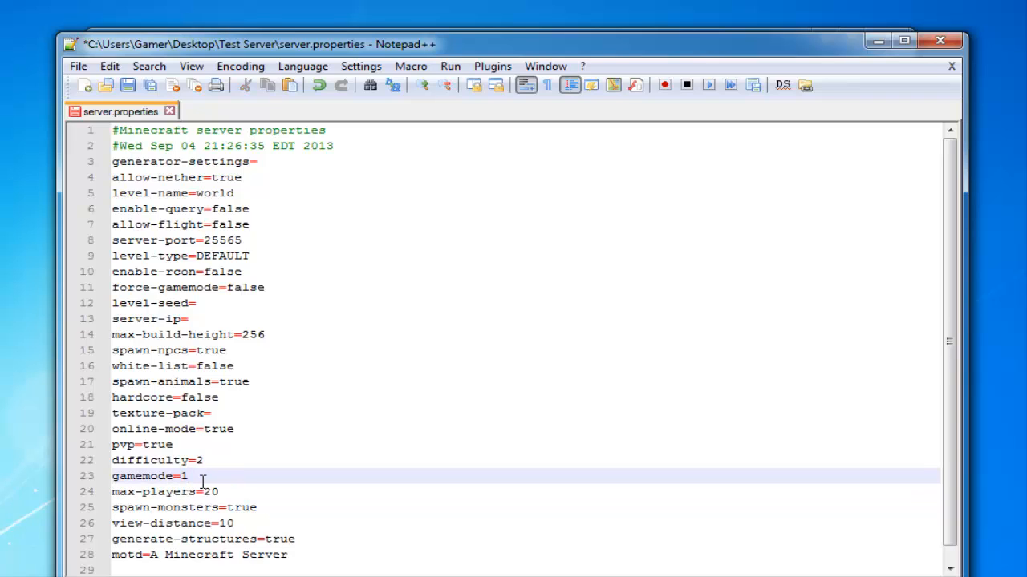
type("0")
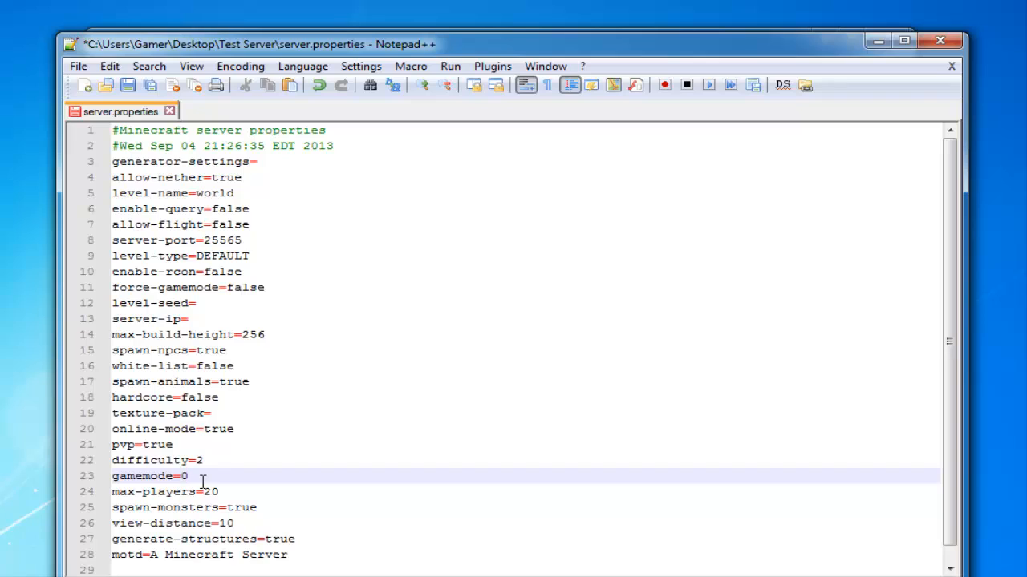
left_click(222, 491)
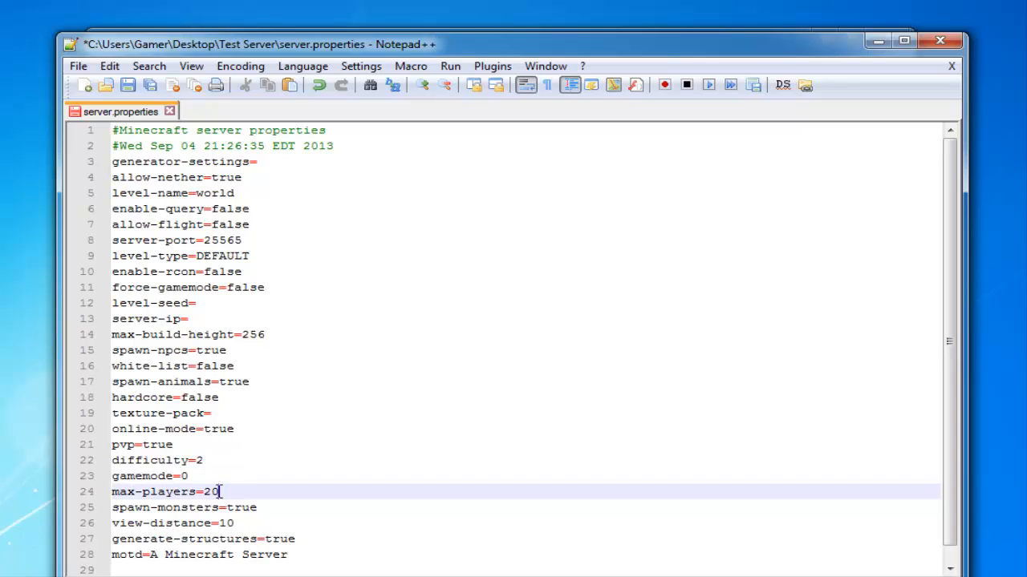
double_click(212, 490)
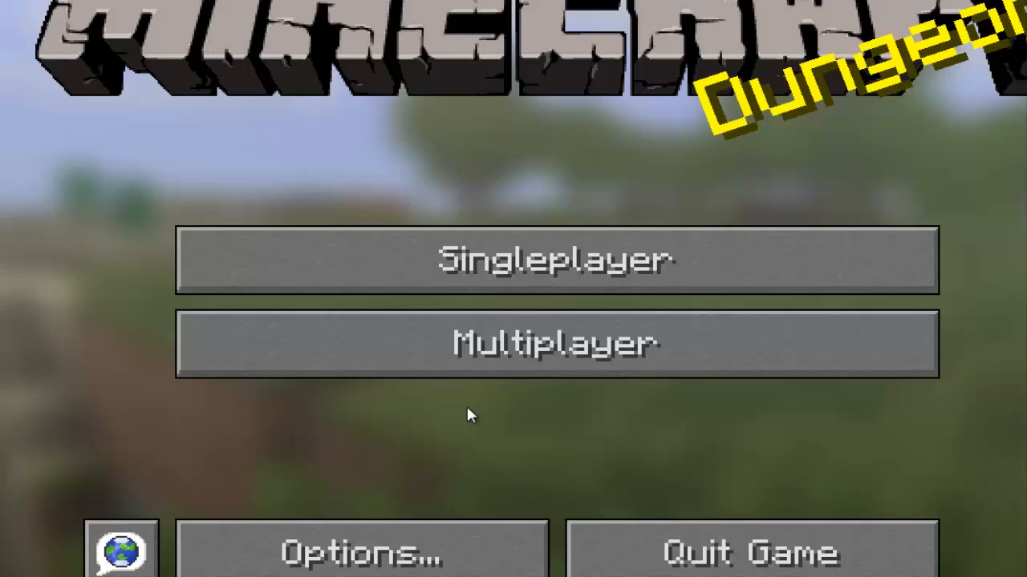
left_click(555, 343)
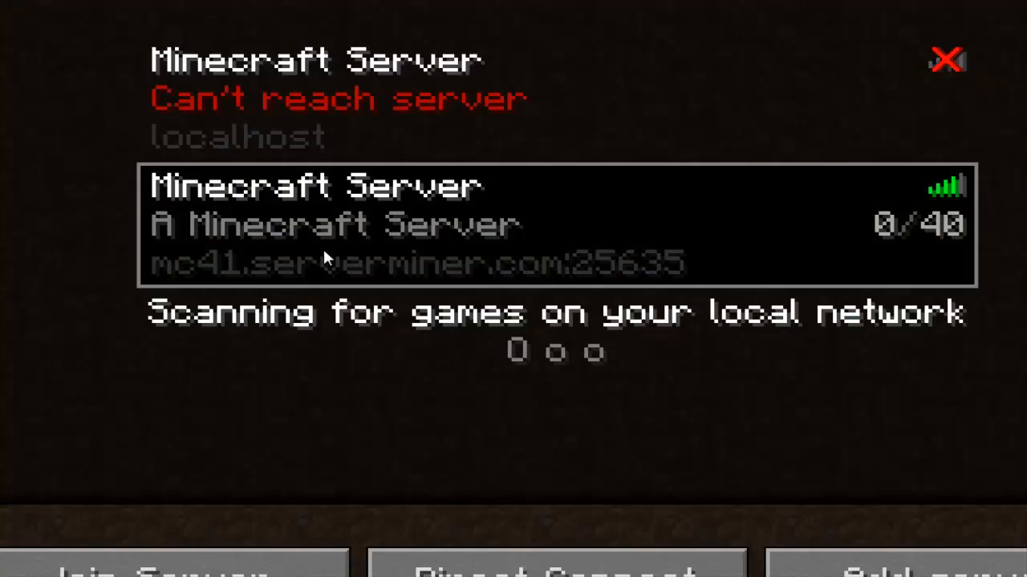
mouse_move(436, 276)
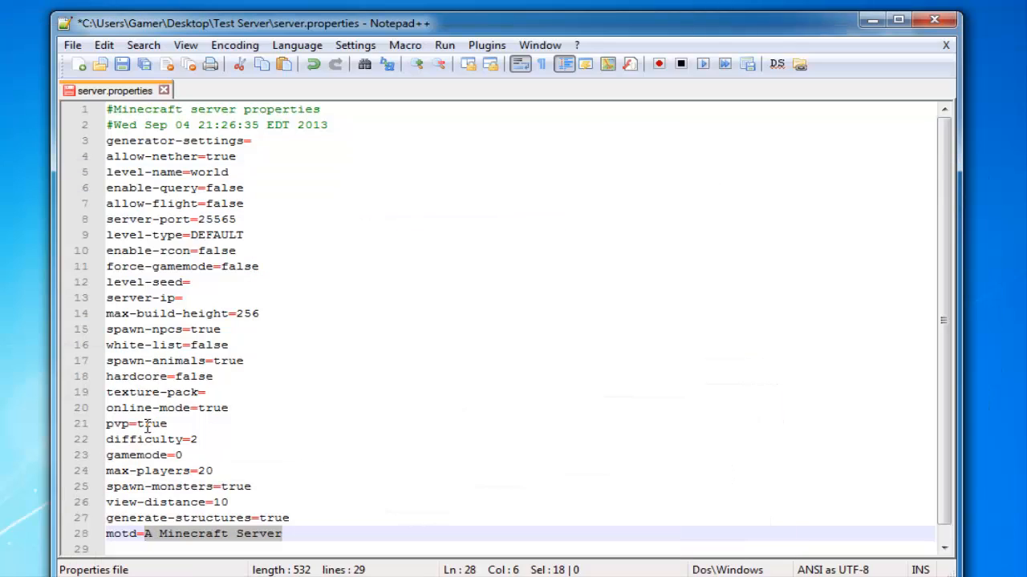
Begin replacing the view-distance value of 10, entering 2
left_click(175, 517)
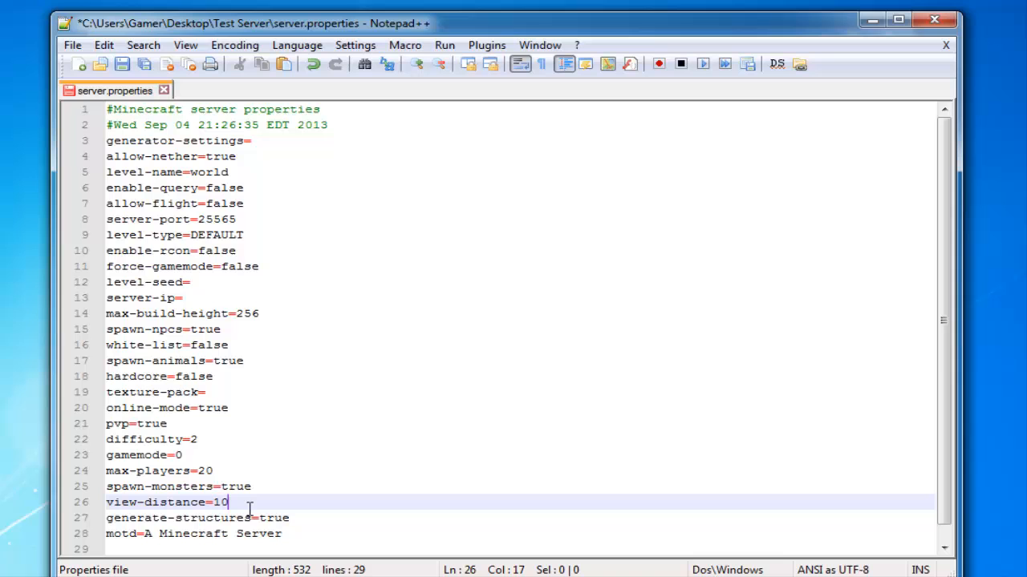
type("2")
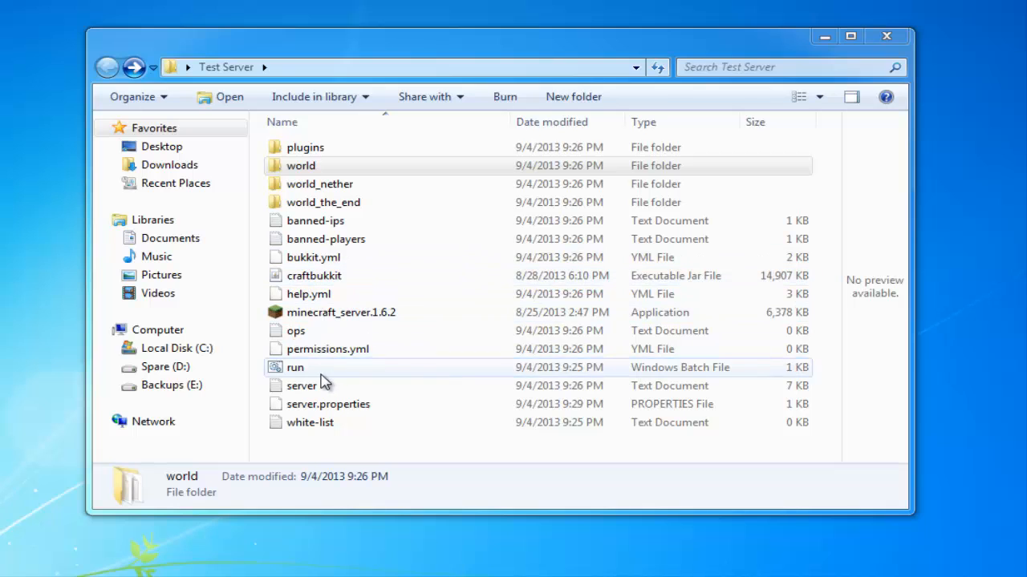
right_click(295, 367)
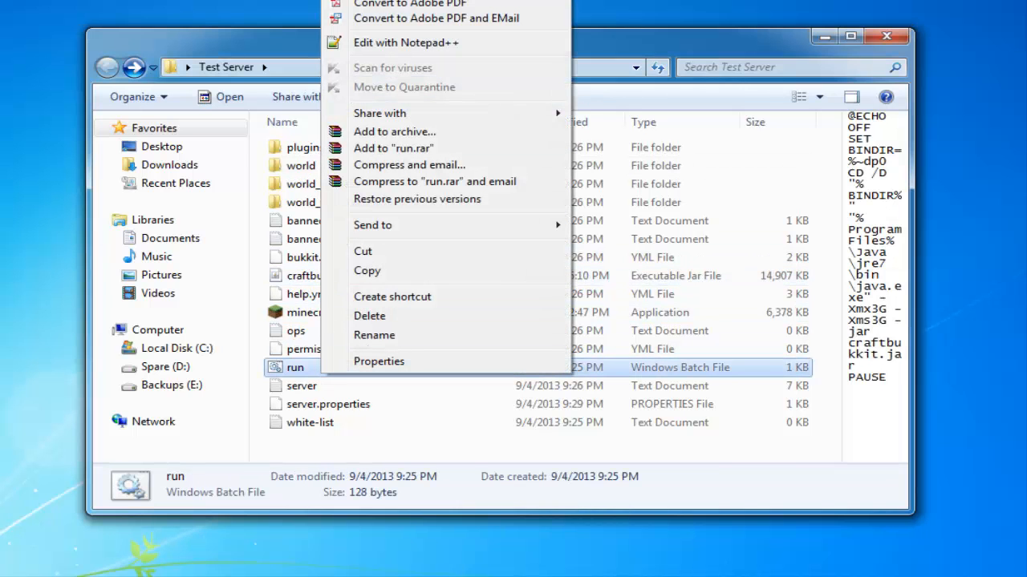
left_click(404, 41)
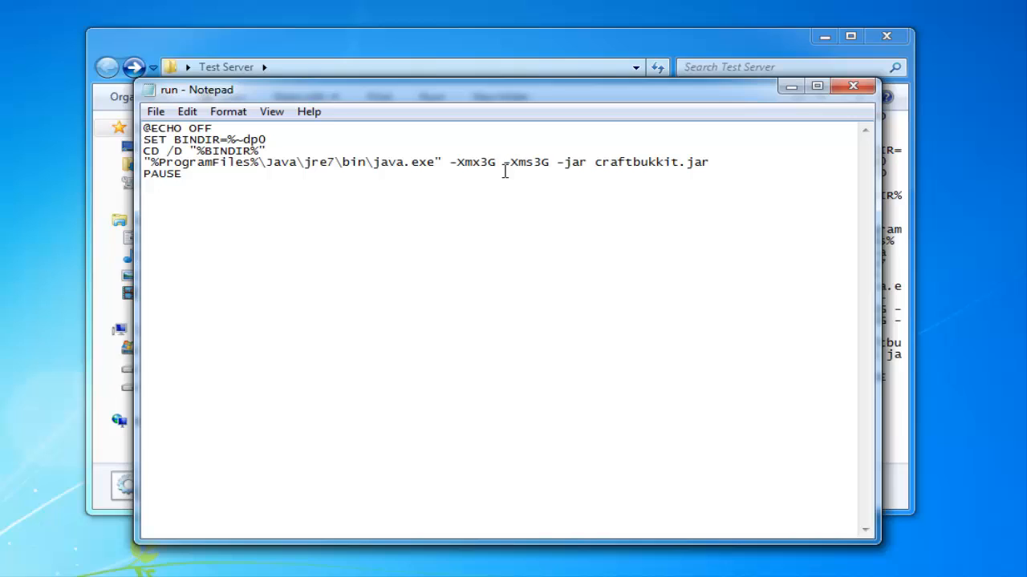
double_click(536, 161)
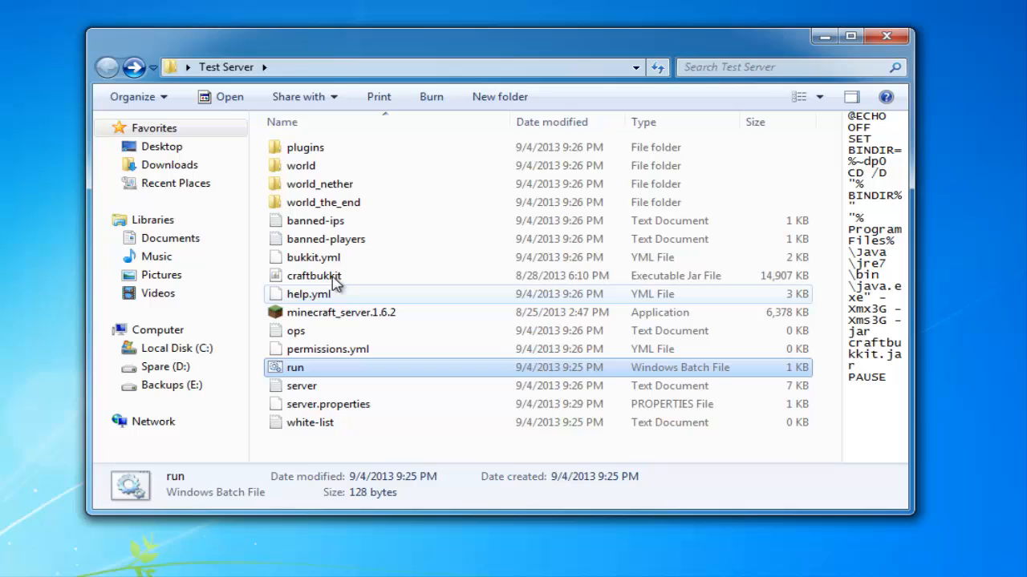
Place Citizens.jar and the five Essentials jars into the plugins folder and launch run.bat
double_click(305, 147)
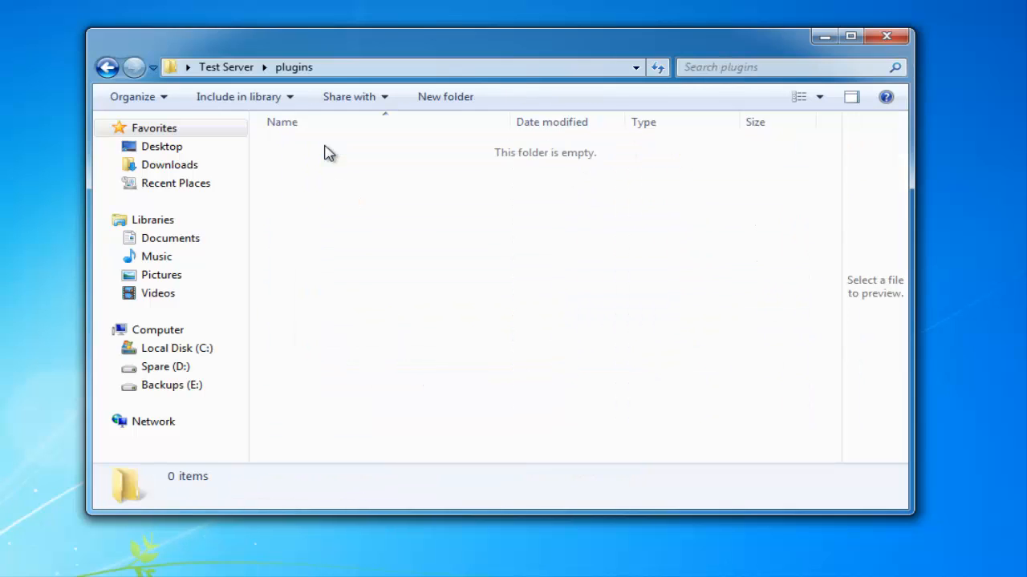
mouse_move(302, 200)
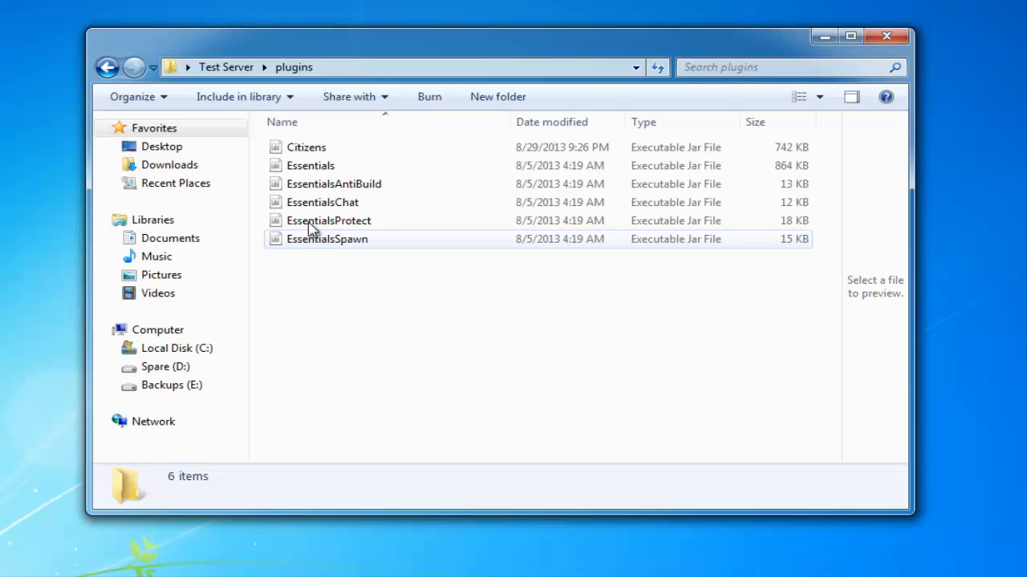
mouse_move(306, 148)
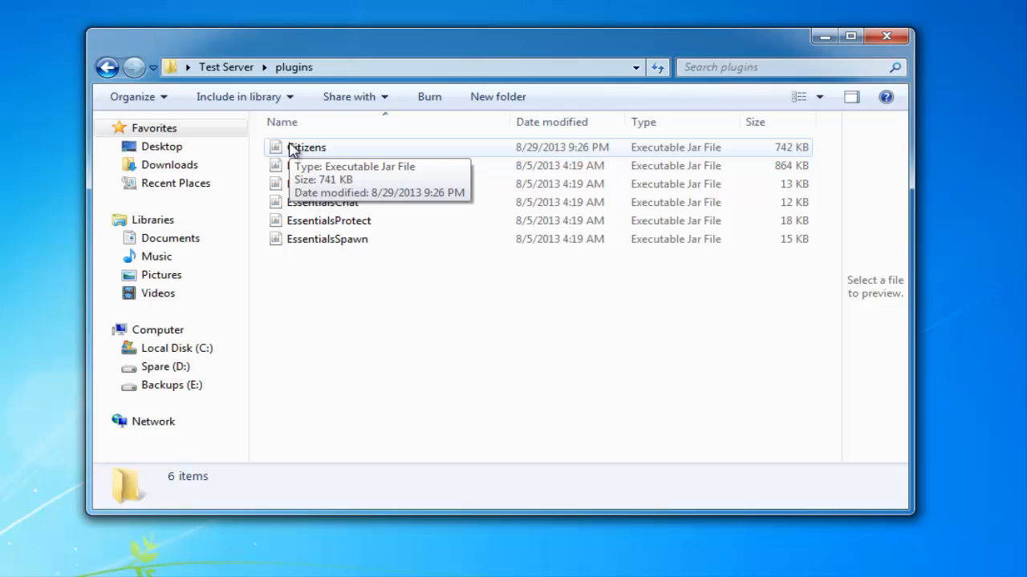
mouse_move(283, 163)
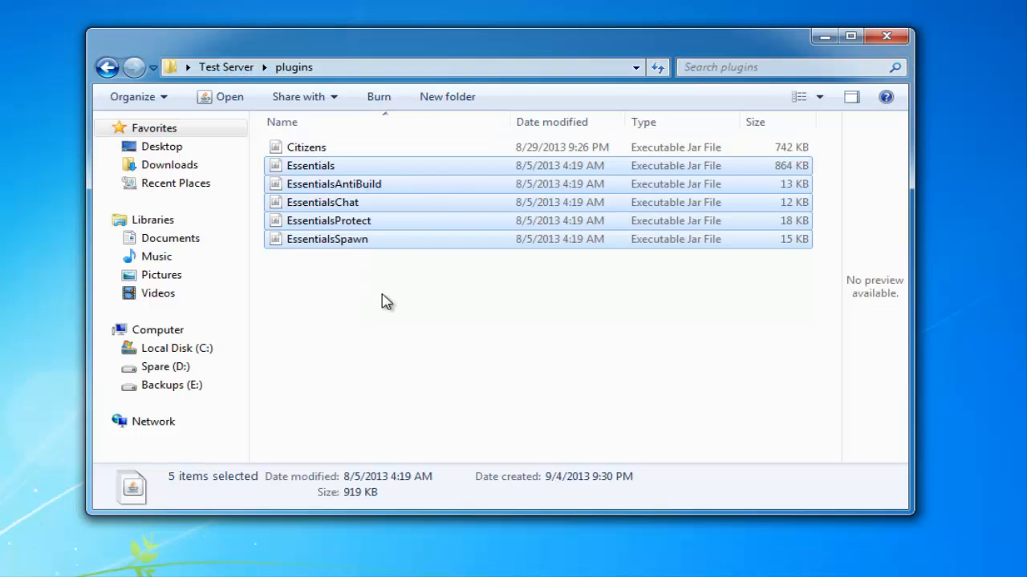
left_click(307, 148)
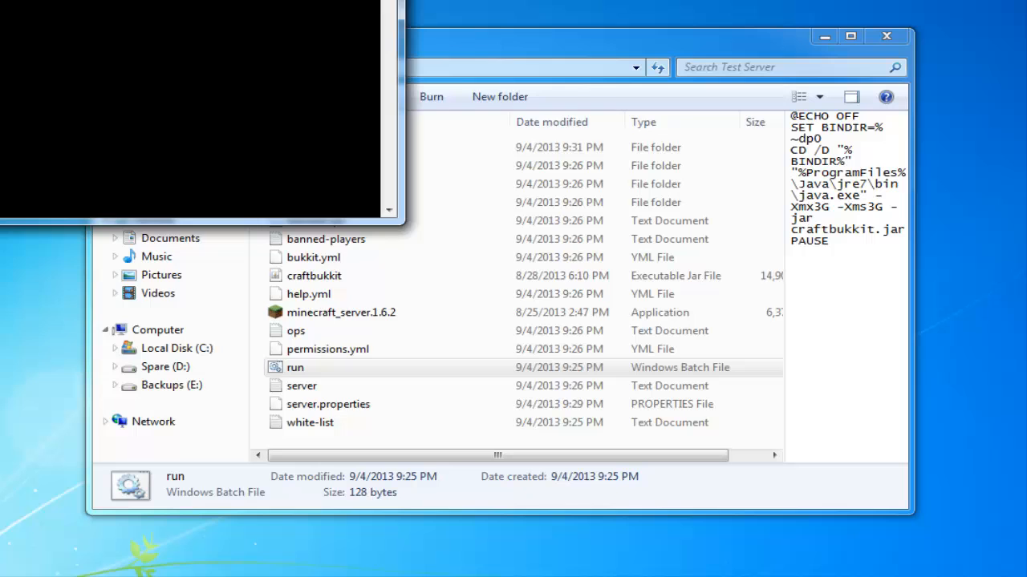
Browse into plugins then Citizens, inspect config.yml's context menu, and return to the plugins folder
double_click(295, 367)
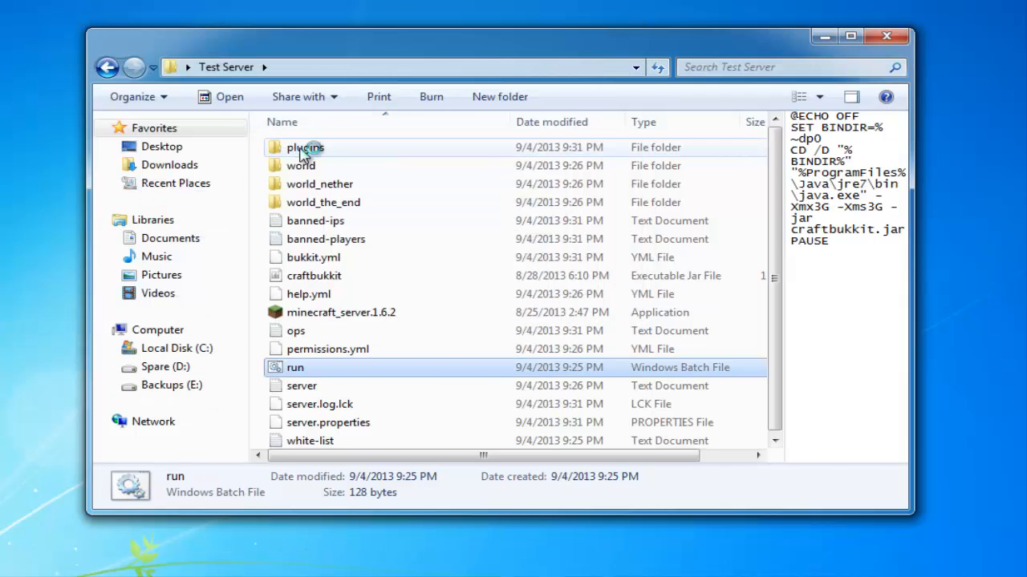
double_click(305, 147)
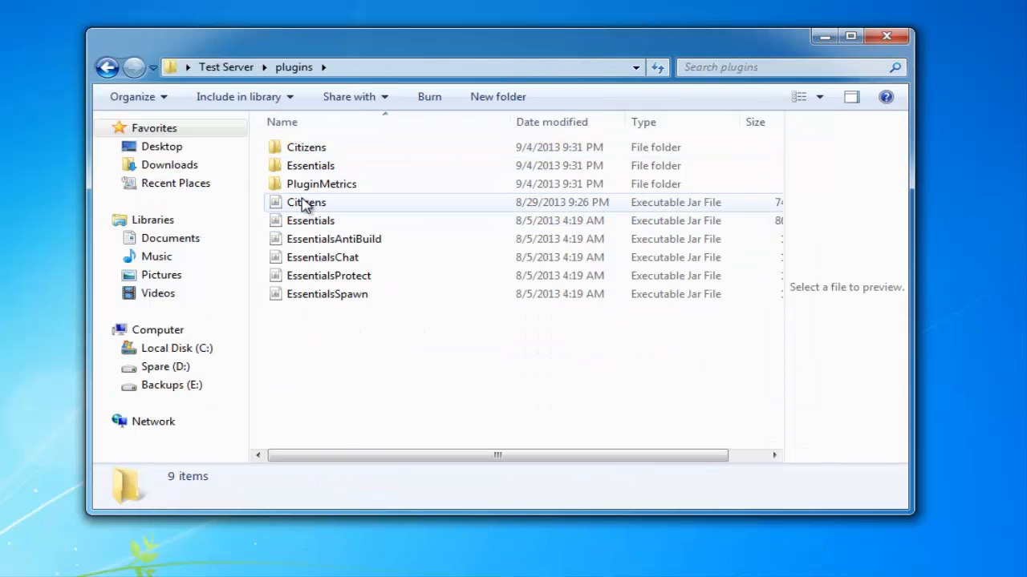
double_click(306, 148)
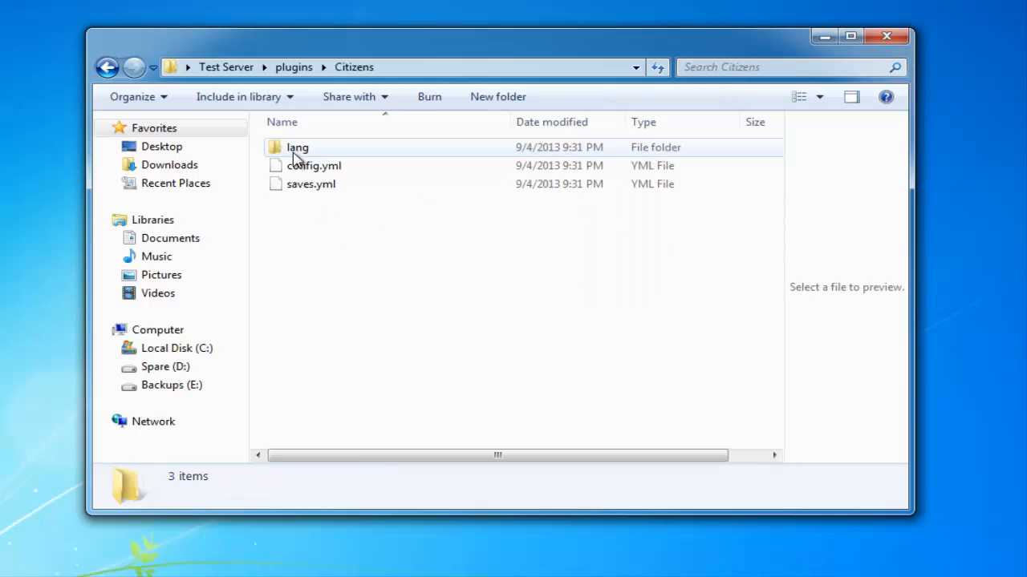
right_click(313, 165)
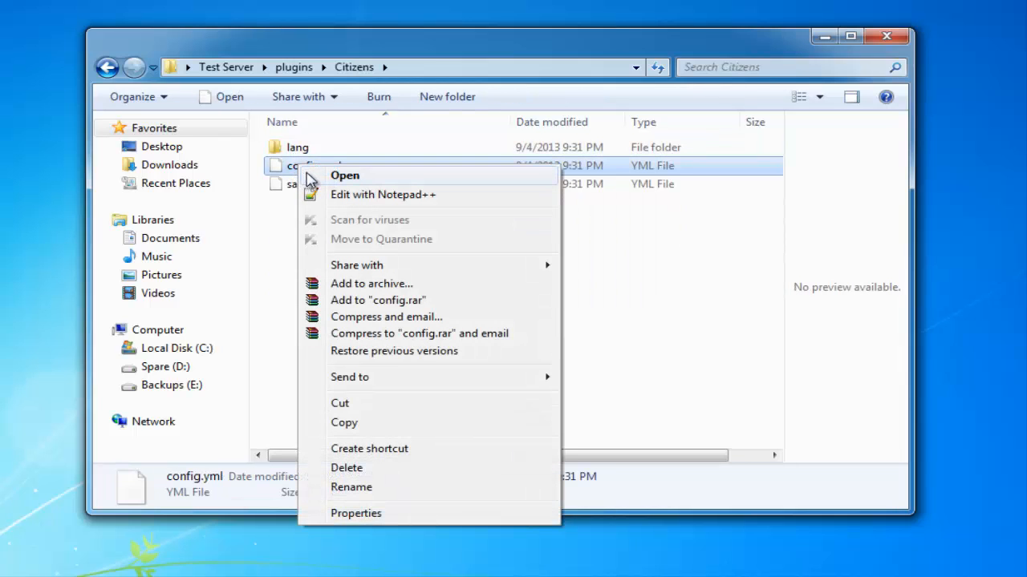
mouse_move(383, 199)
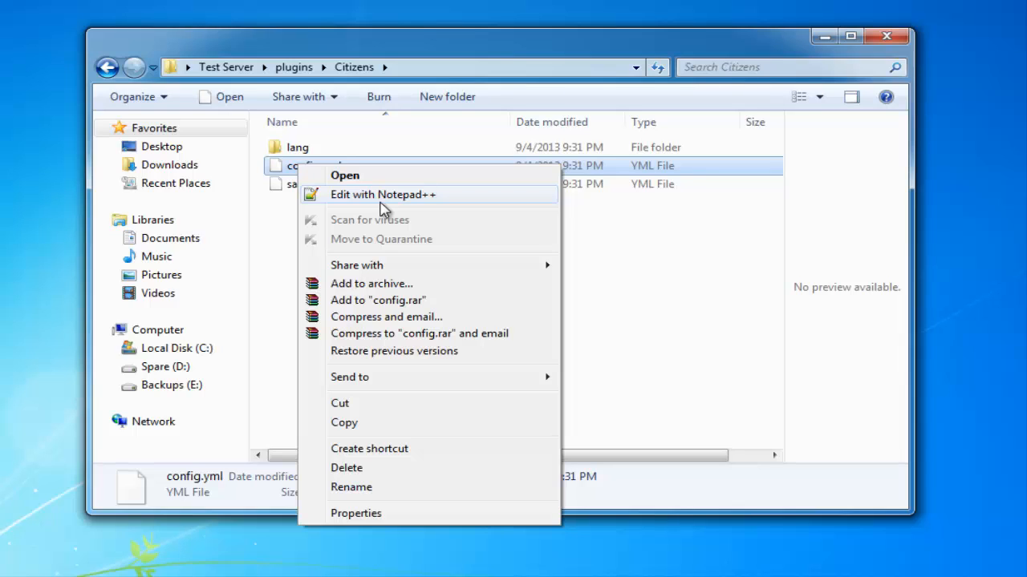
mouse_move(639, 295)
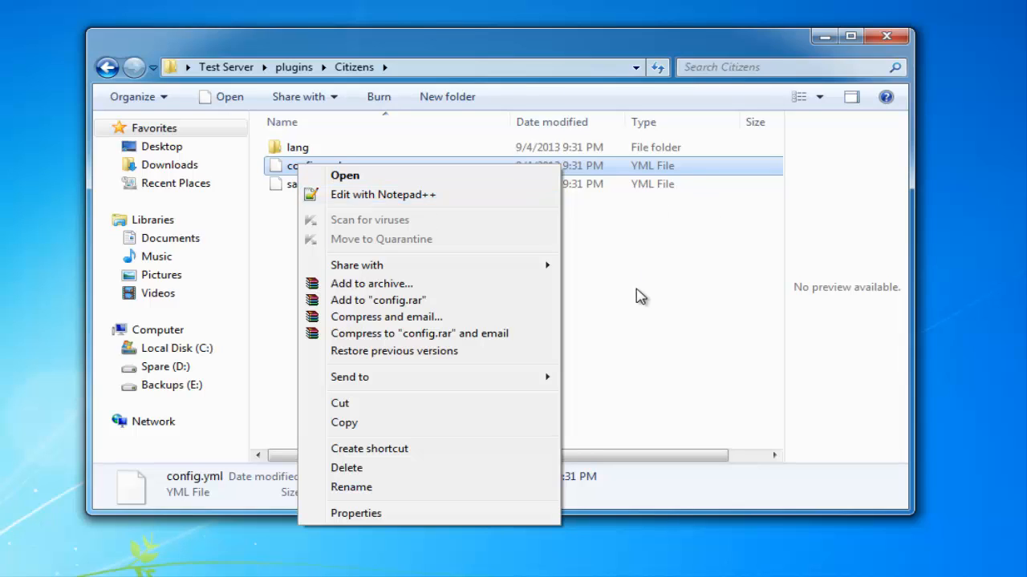
left_click(292, 67)
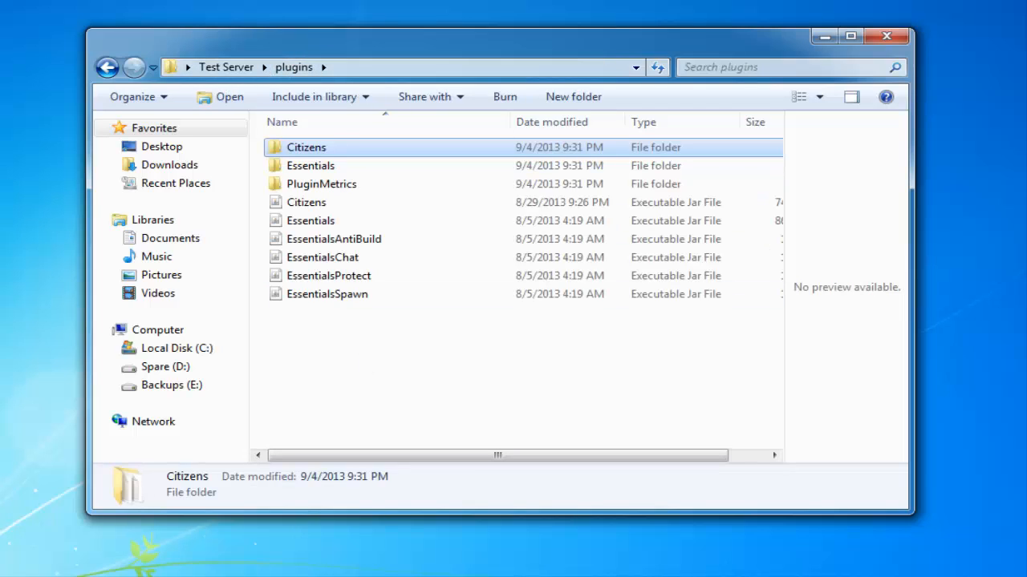
left_click(393, 399)
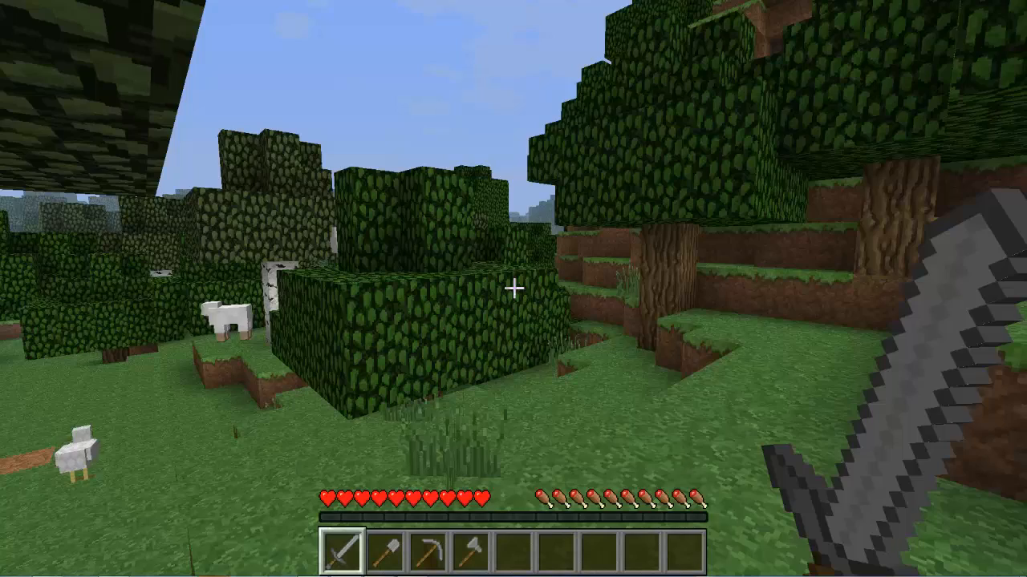
mouse_move(513, 289)
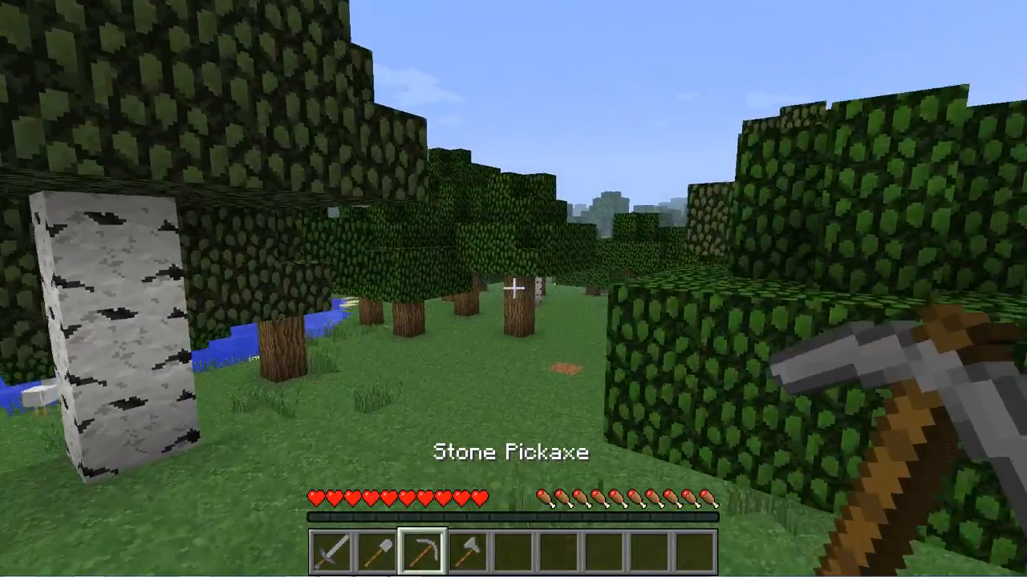
Try /pl and /setspawn in chat (setspawn denied), then bring up the game menu
key("2")
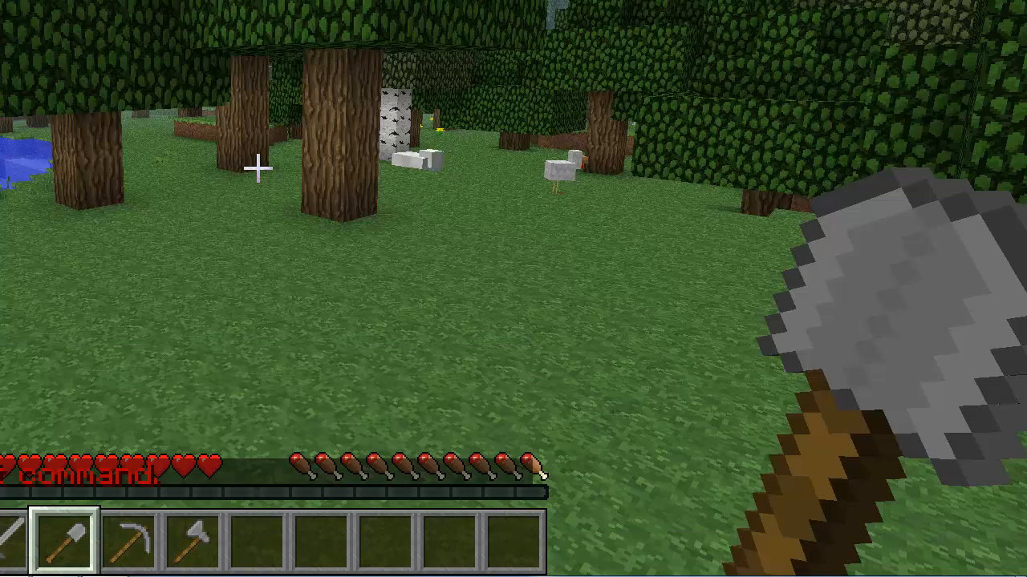
key("Escape")
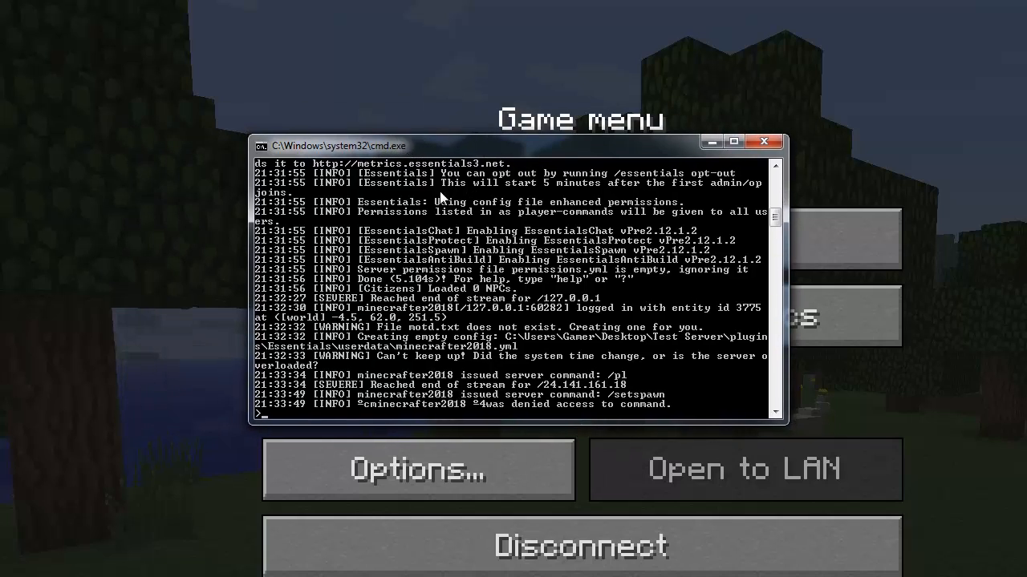
mouse_move(432, 425)
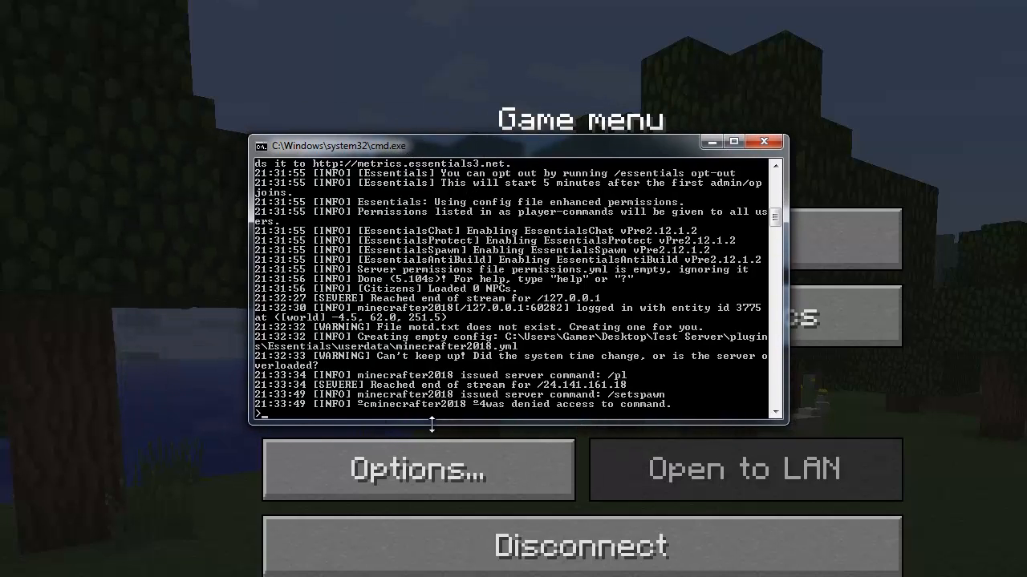
Grant operator status to minecrafter2018 from the server console and disconnect to the title screen
type("op")
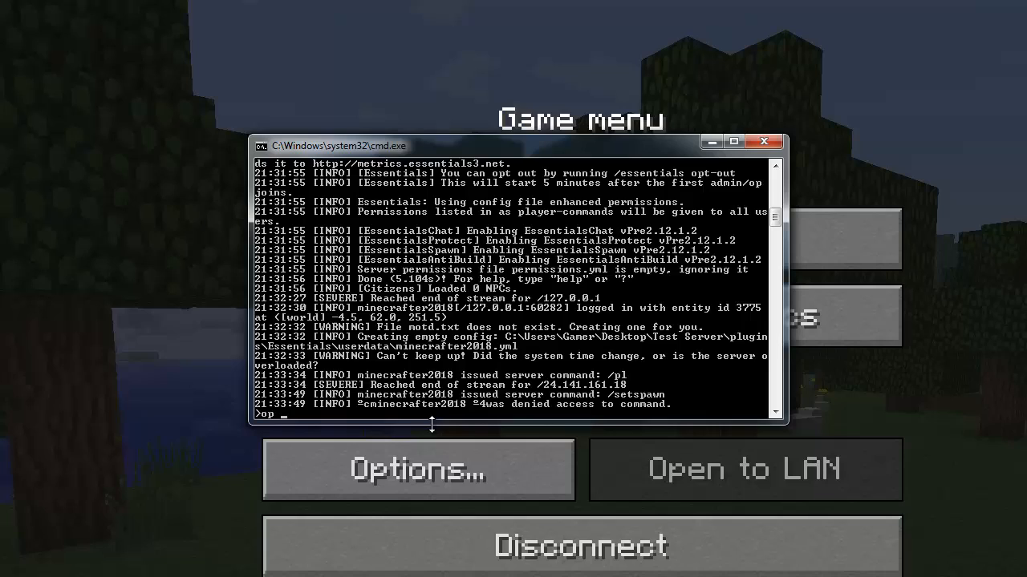
type("minecrafter2018")
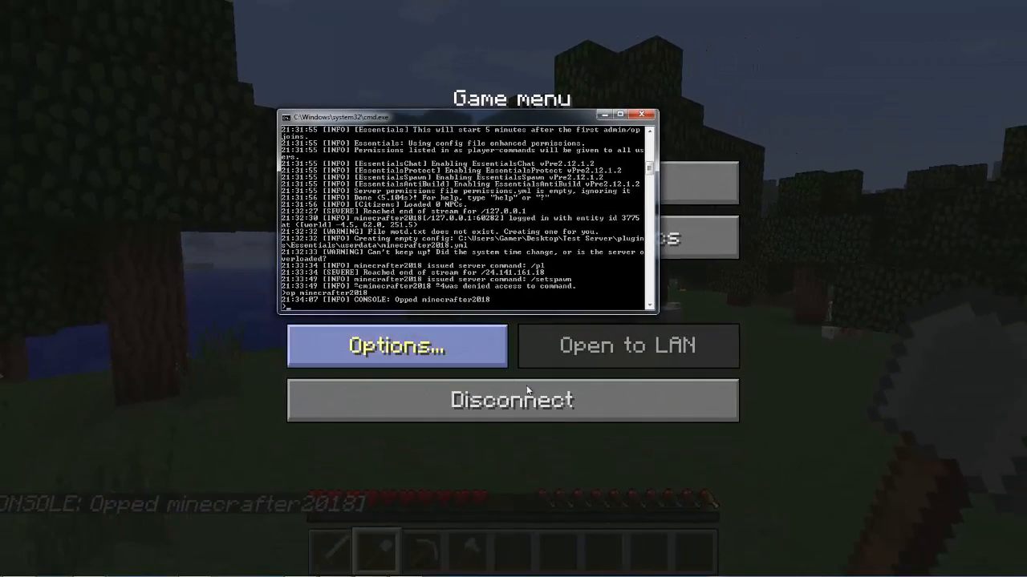
key("Escape")
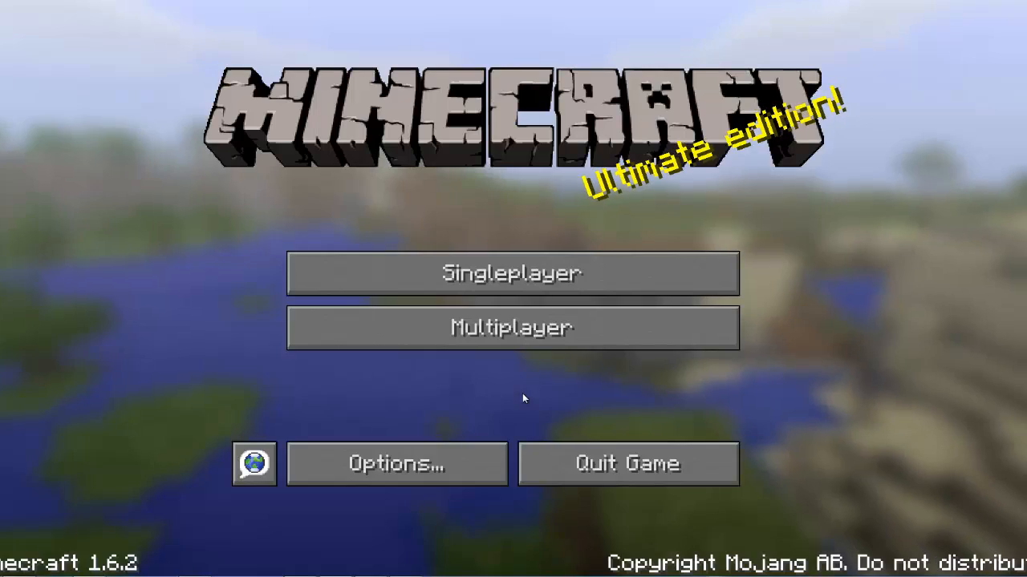
Show the multiplayer list with localhost at 0/20 and select the hosted serverminer server
left_click(512, 328)
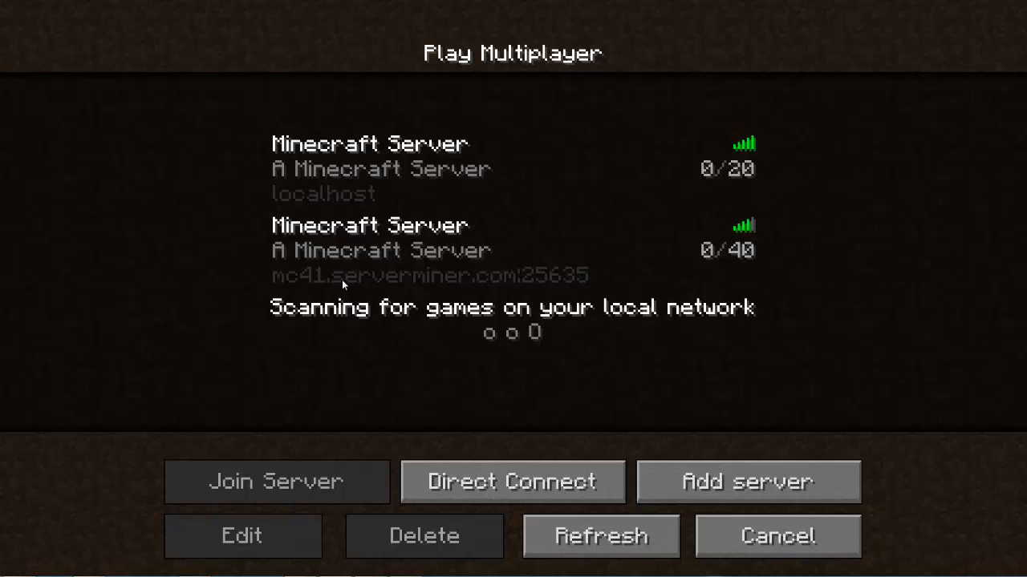
left_click(513, 250)
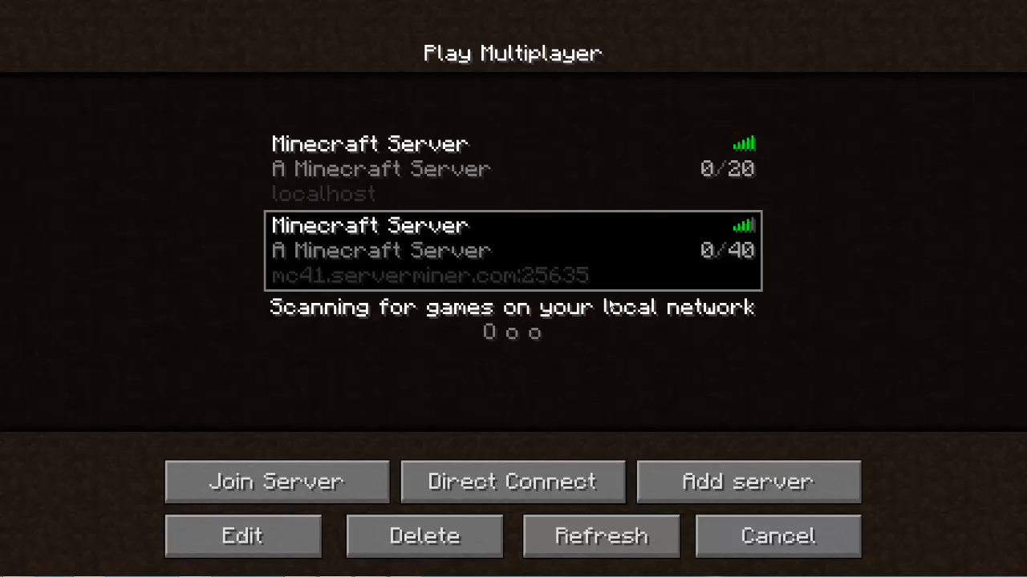
mouse_move(612, 334)
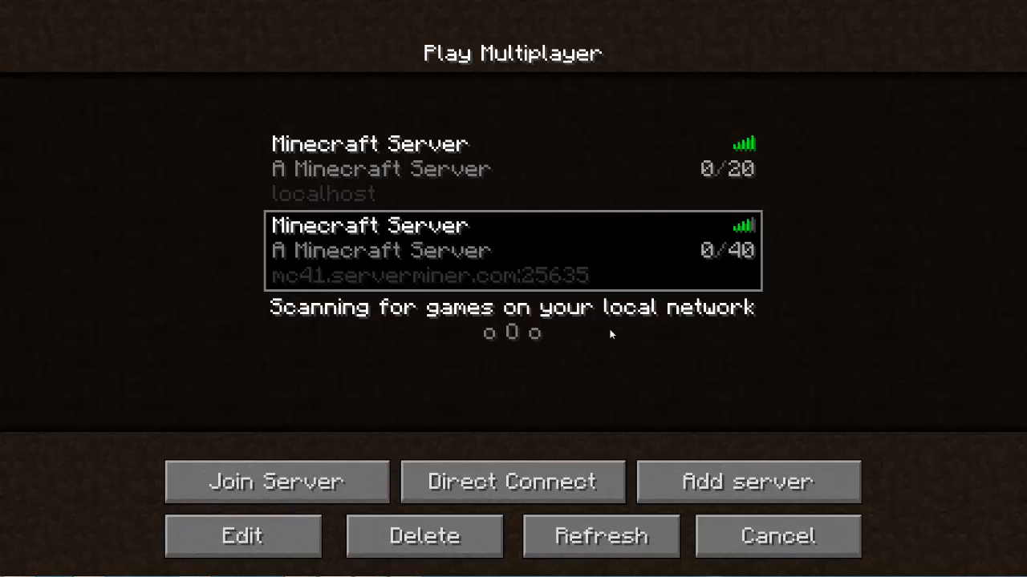